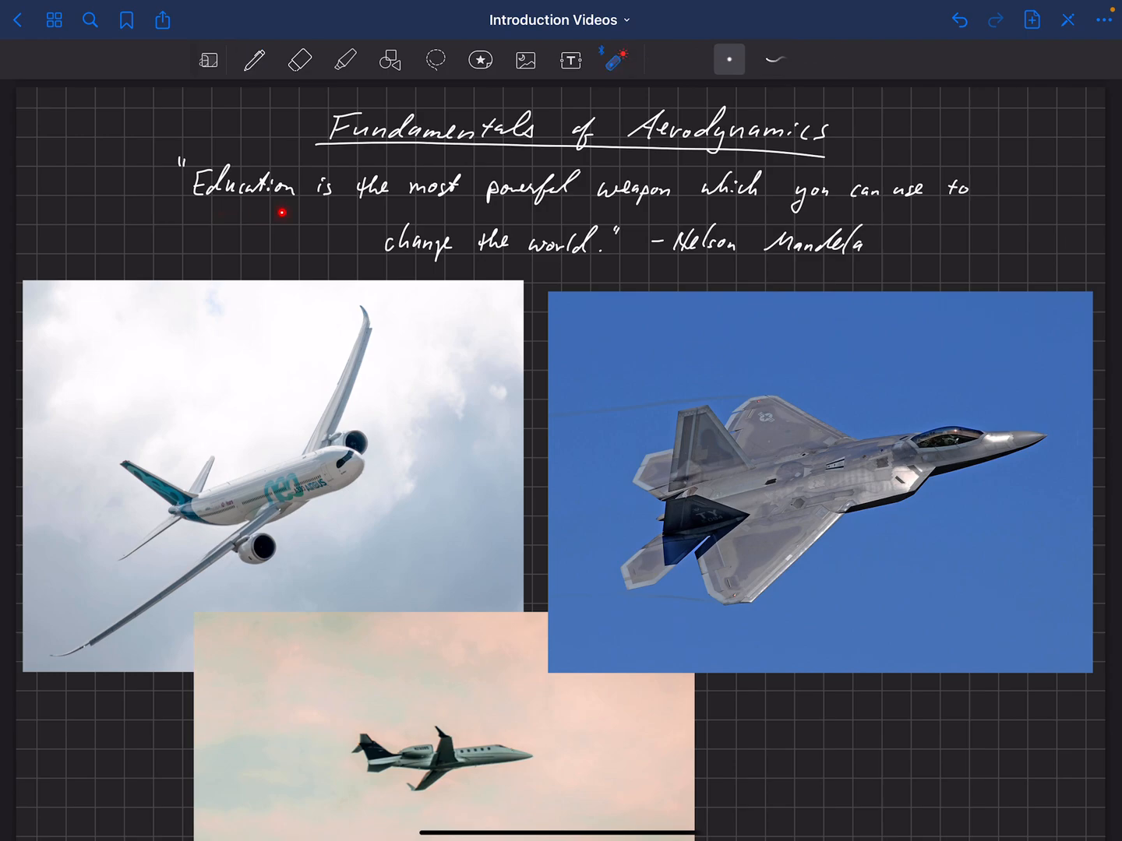
{"action": "mouse_move", "coordinate": [731, 205]}
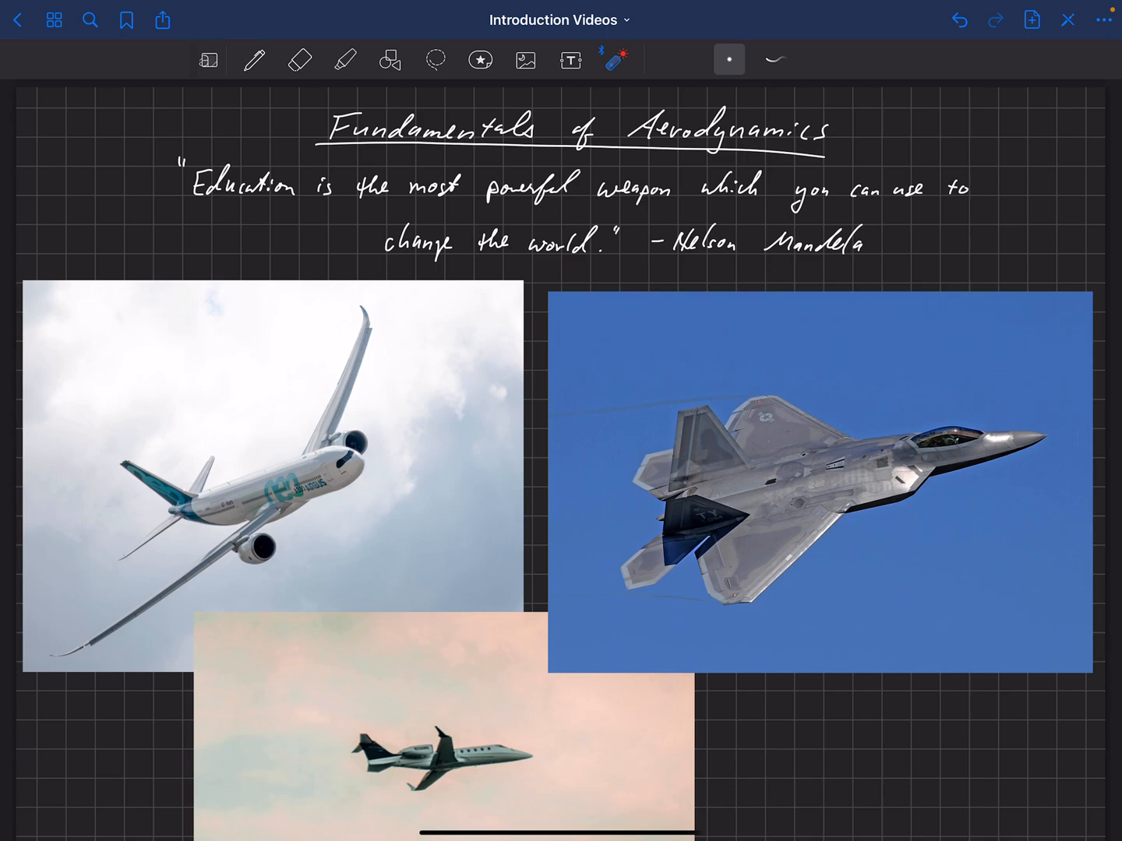
Step: Handwrite the bullets 'Drone' and 'UAM' beside the business-jet photo with the pen
{"action": "left_click", "coordinate": [299, 546]}
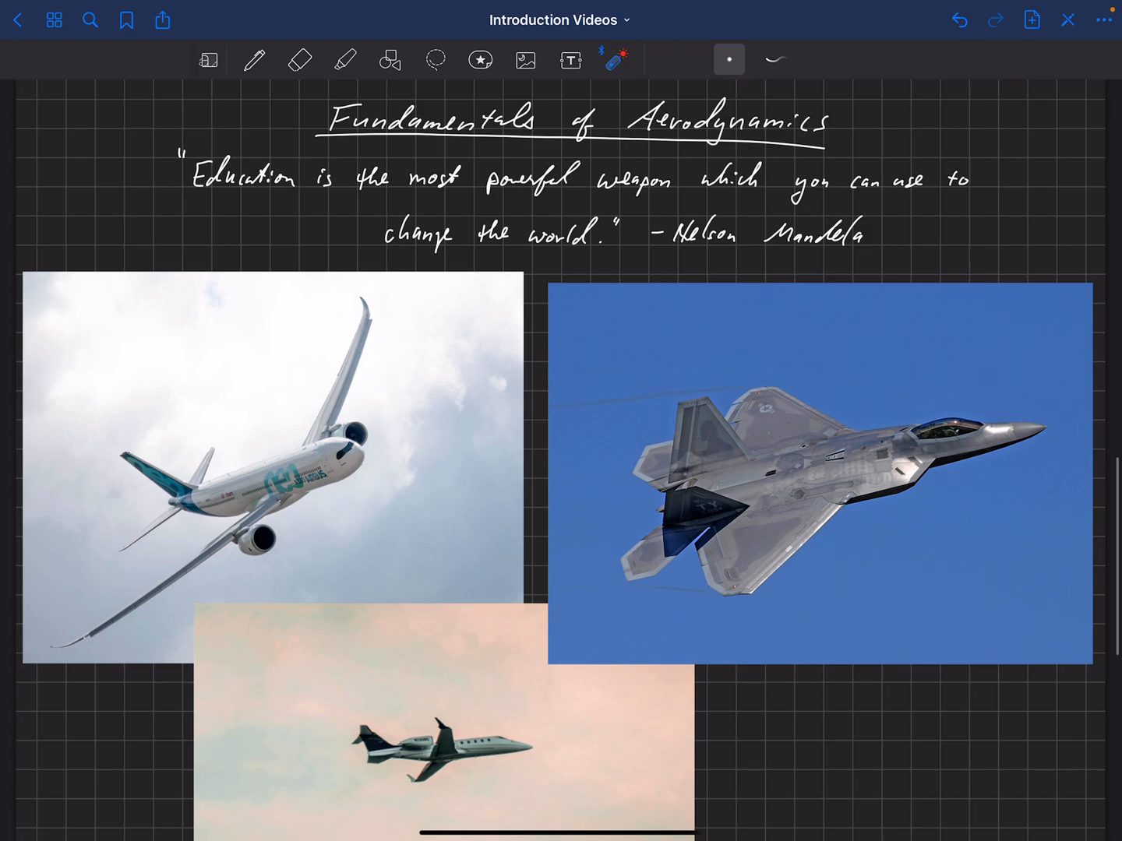
{"action": "left_click", "coordinate": [252, 59]}
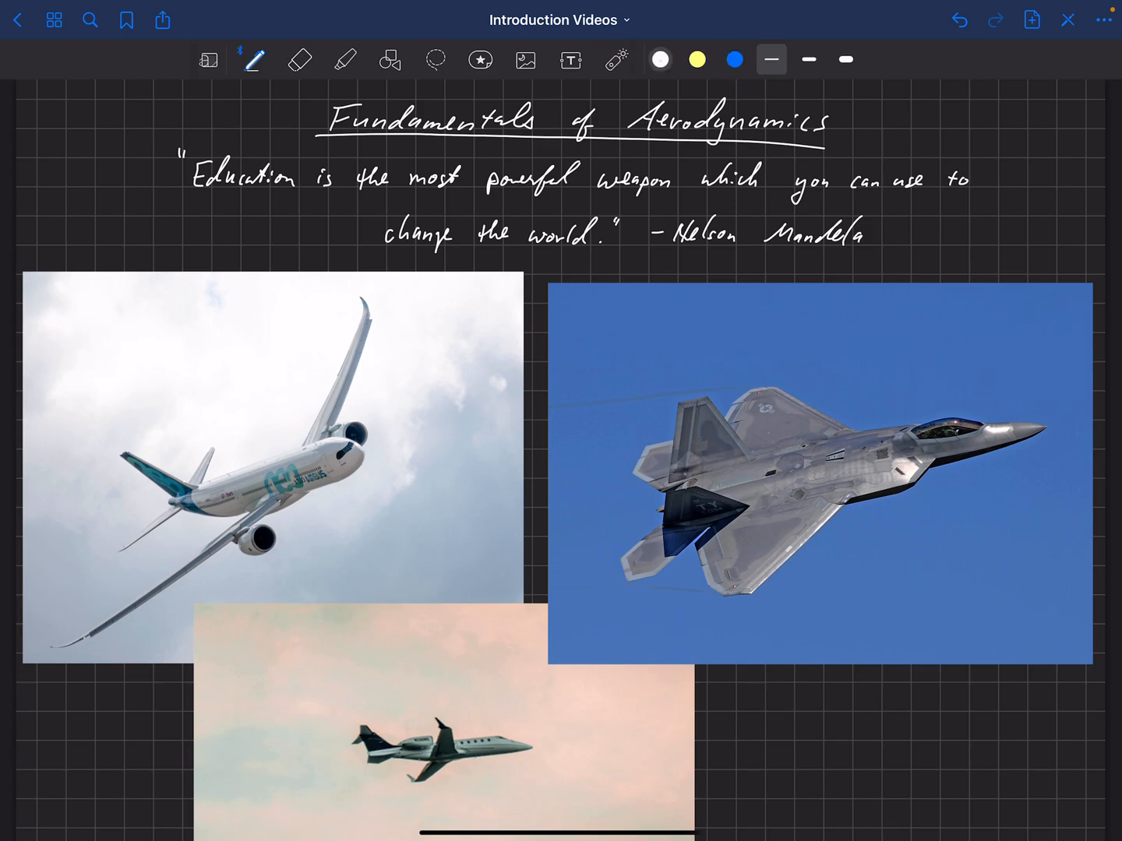
{"action": "scroll", "scroll_direction": "down", "scroll_amount": 3}
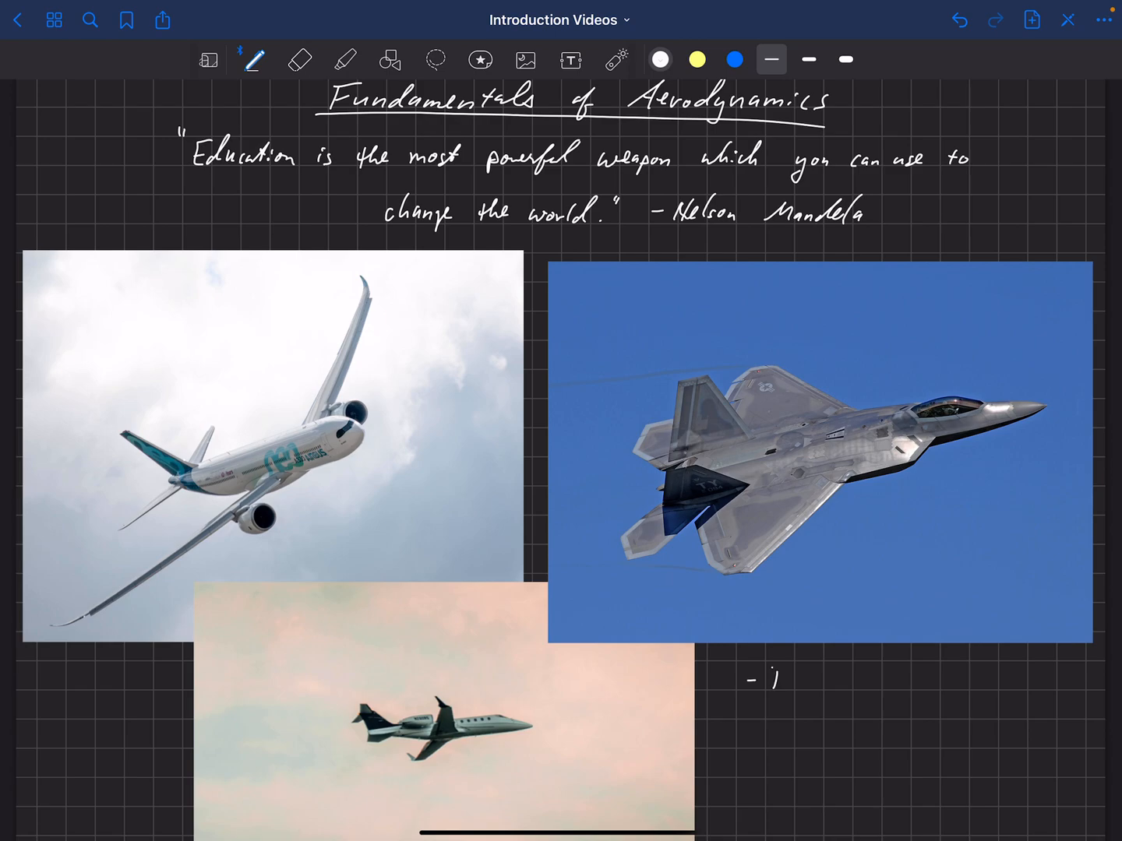
{"action": "type", "text": "Drone"}
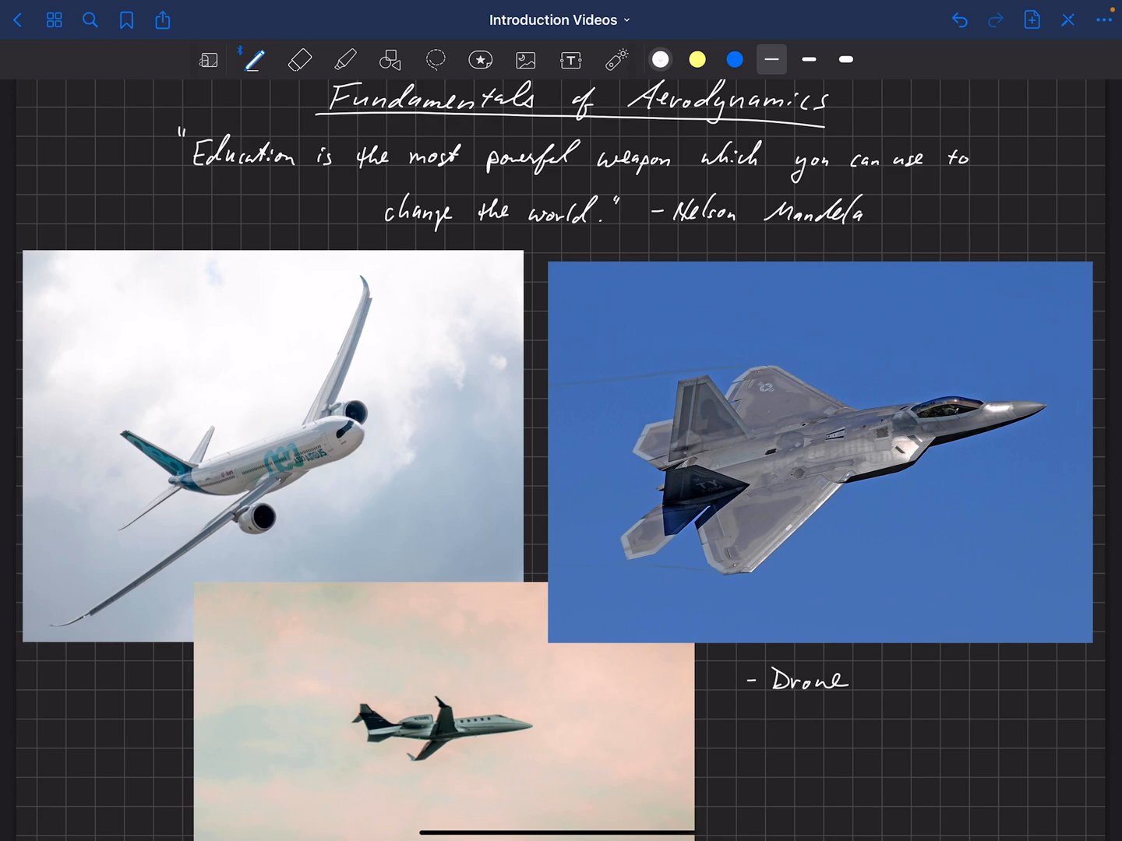
{"action": "left_click_drag", "start_coordinate": [746, 709], "coordinate": [760, 709]}
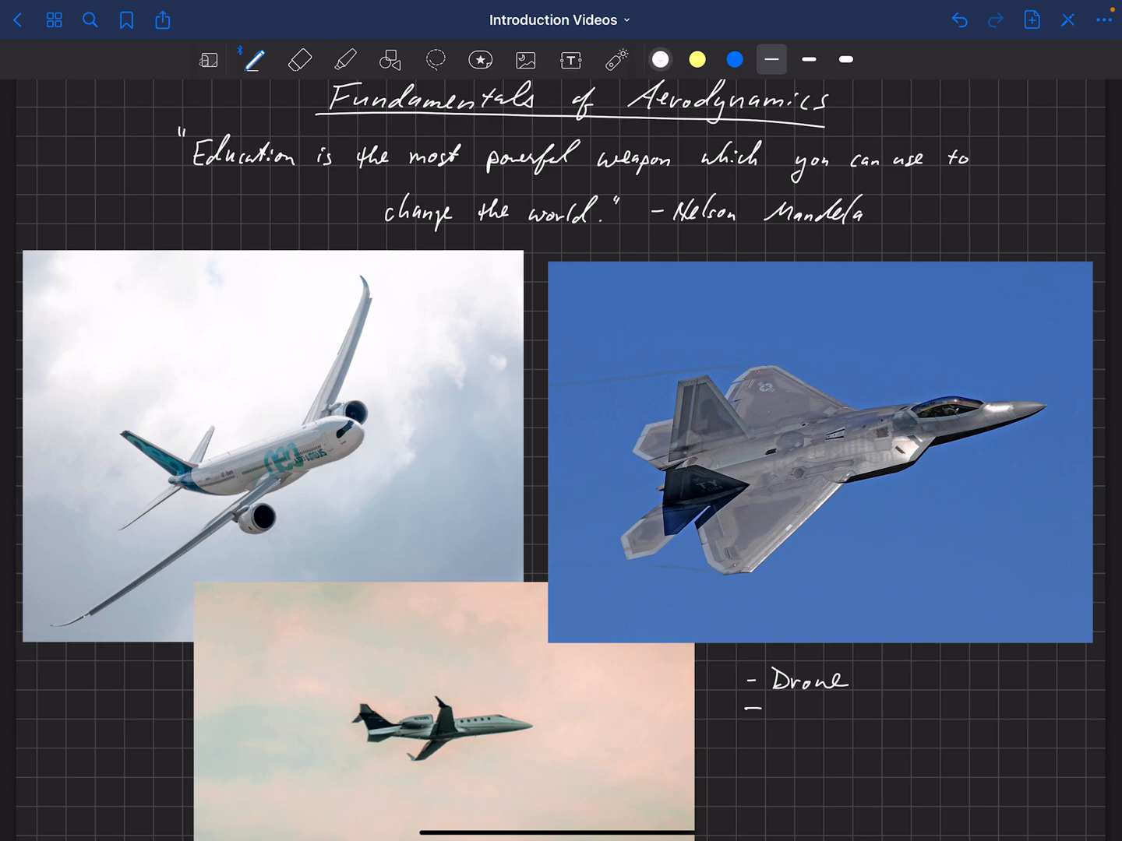
{"action": "type", "text": "UA"}
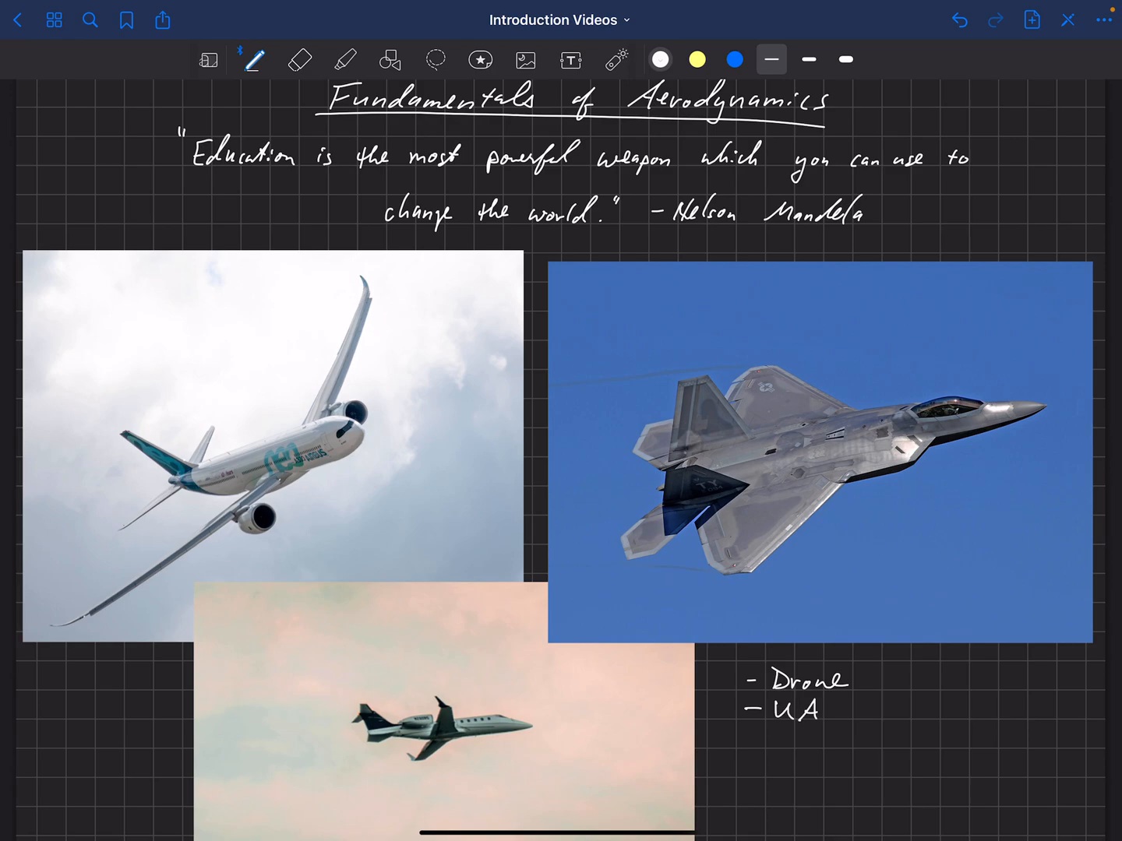
{"action": "type", "text": "M"}
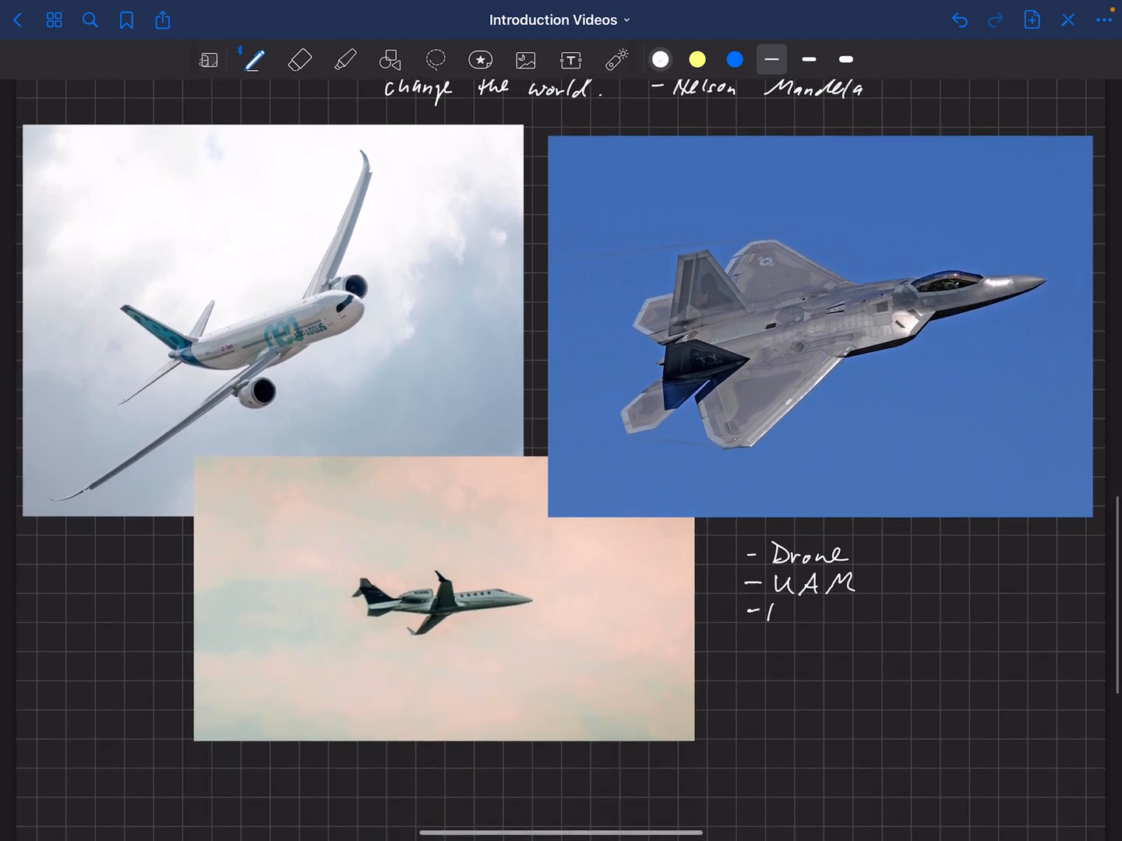
Step: Extend the list with the bullets 'Propulsion', 'Rotorcraft' and 'Sailing'
{"action": "type", "text": "Propulsion"}
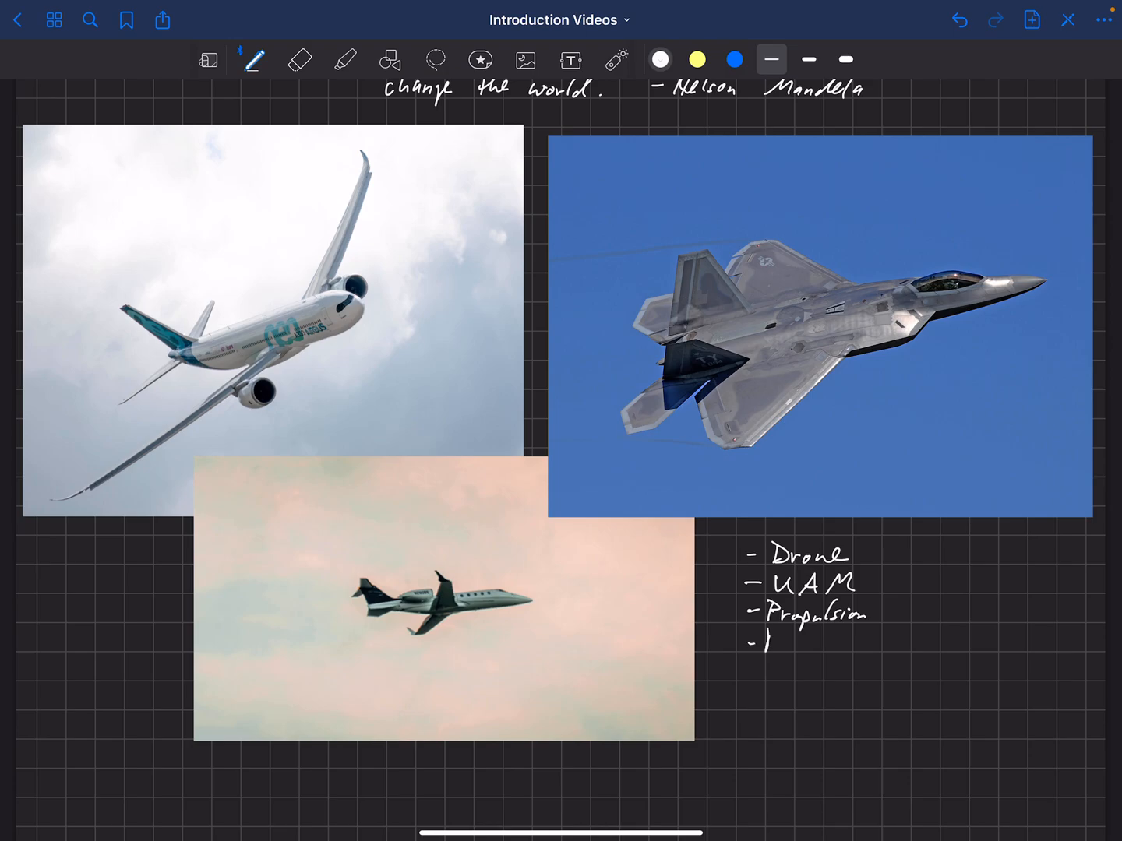
{"action": "type", "text": "Rotorcraft"}
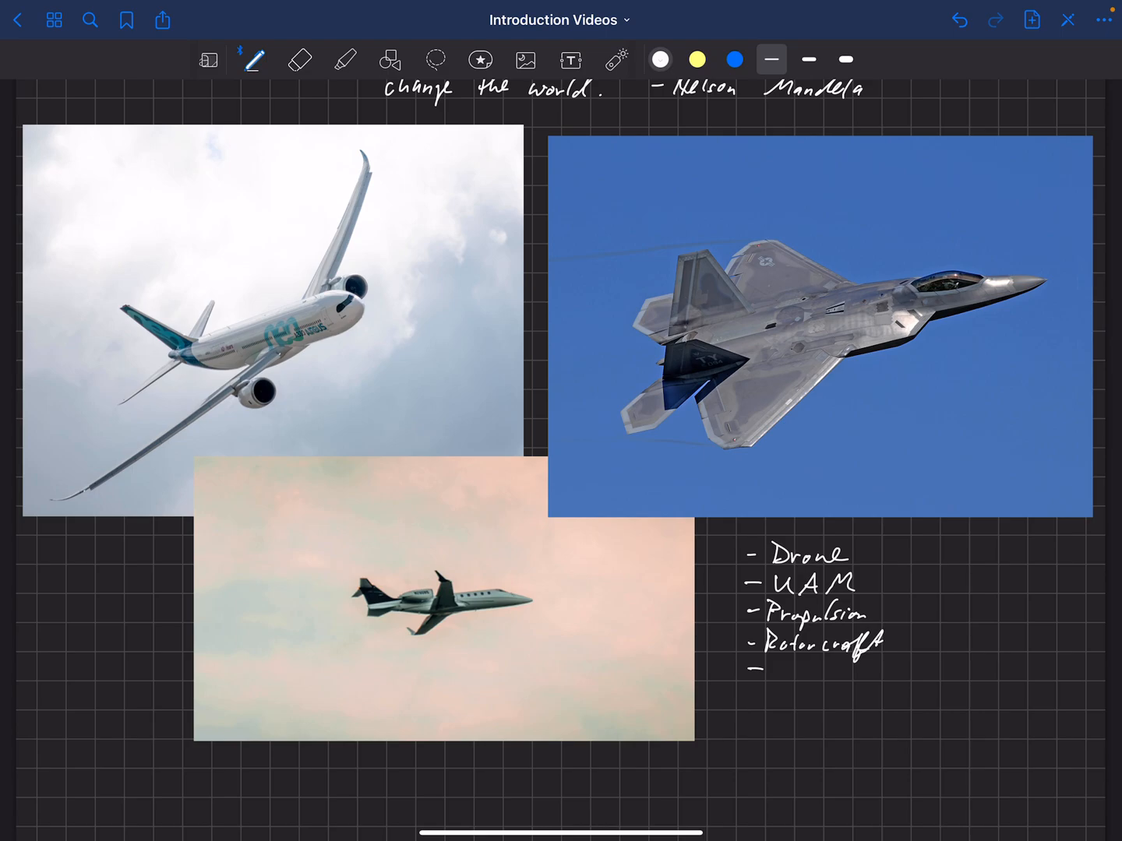
{"action": "type", "text": "Sa."}
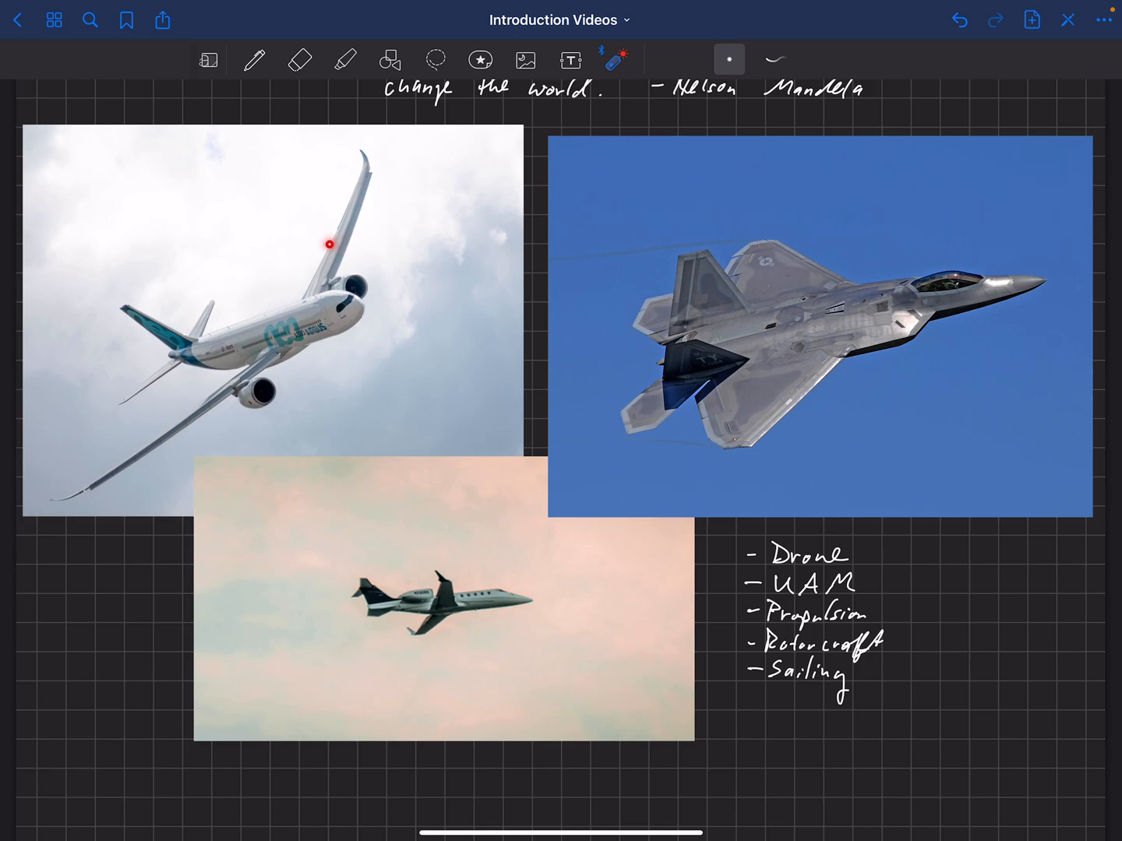
Step: Handwrite 'Aerodynamics' in the empty grid below the photos using the pen
{"action": "left_click", "coordinate": [253, 60]}
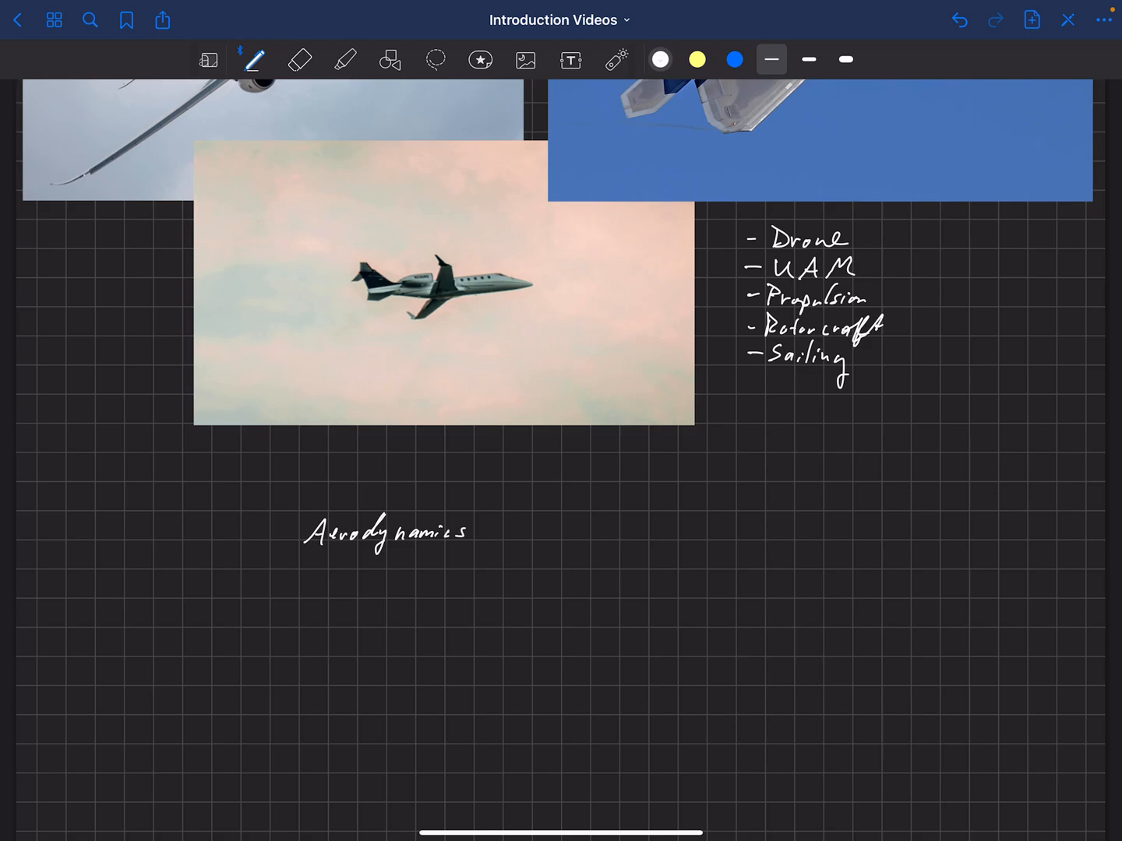
Step: Add an underlined 'Fluid Mechanics' heading above Aerodynamics with a down arrow to it
{"action": "left_click_drag", "start_coordinate": [405, 480], "coordinate": [404, 506]}
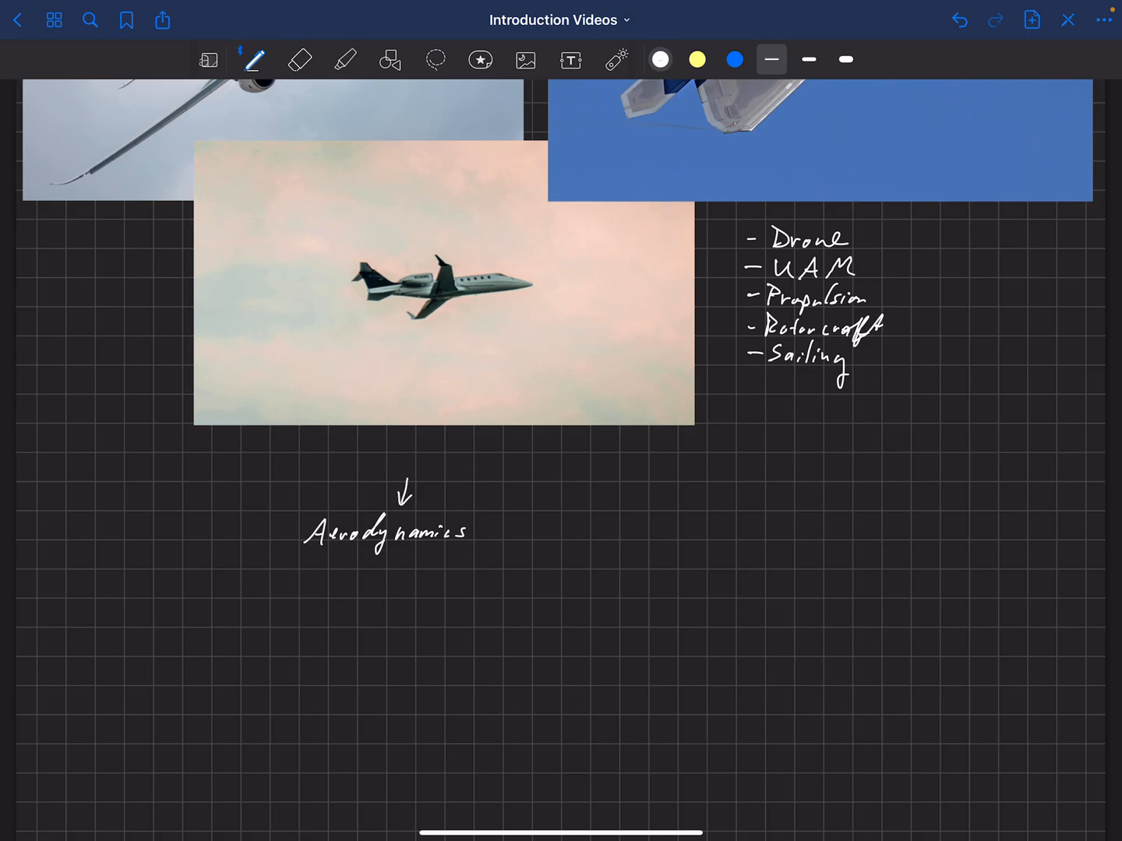
{"action": "type", "text": "Fh"}
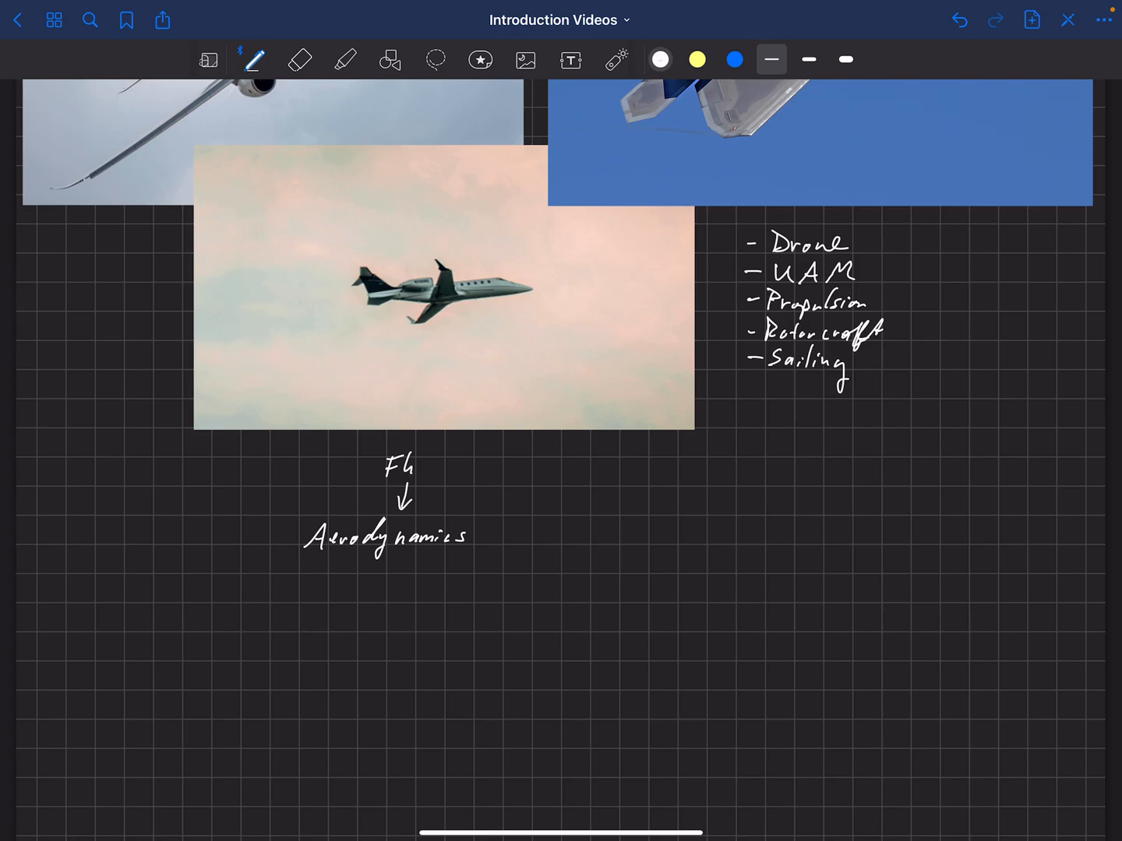
{"action": "type", "text": "Fluid M."}
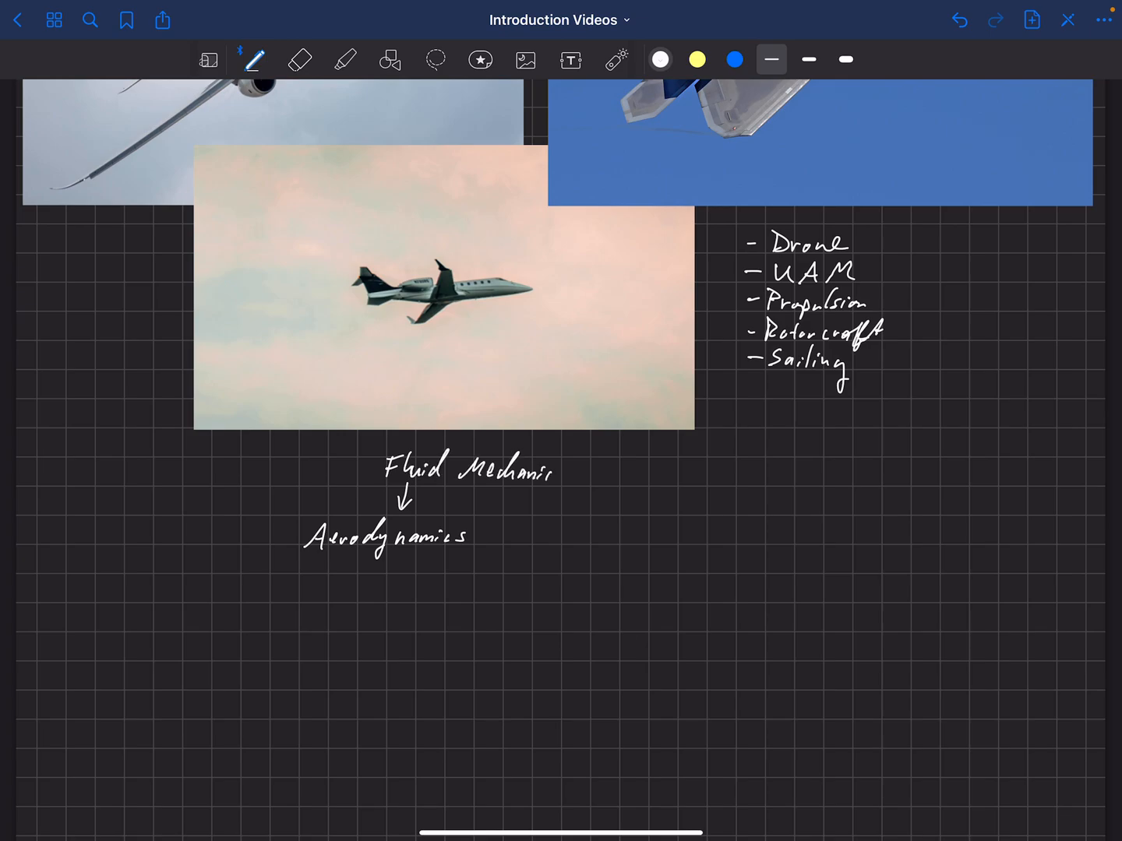
{"action": "left_click_drag", "start_coordinate": [374, 489], "coordinate": [561, 483]}
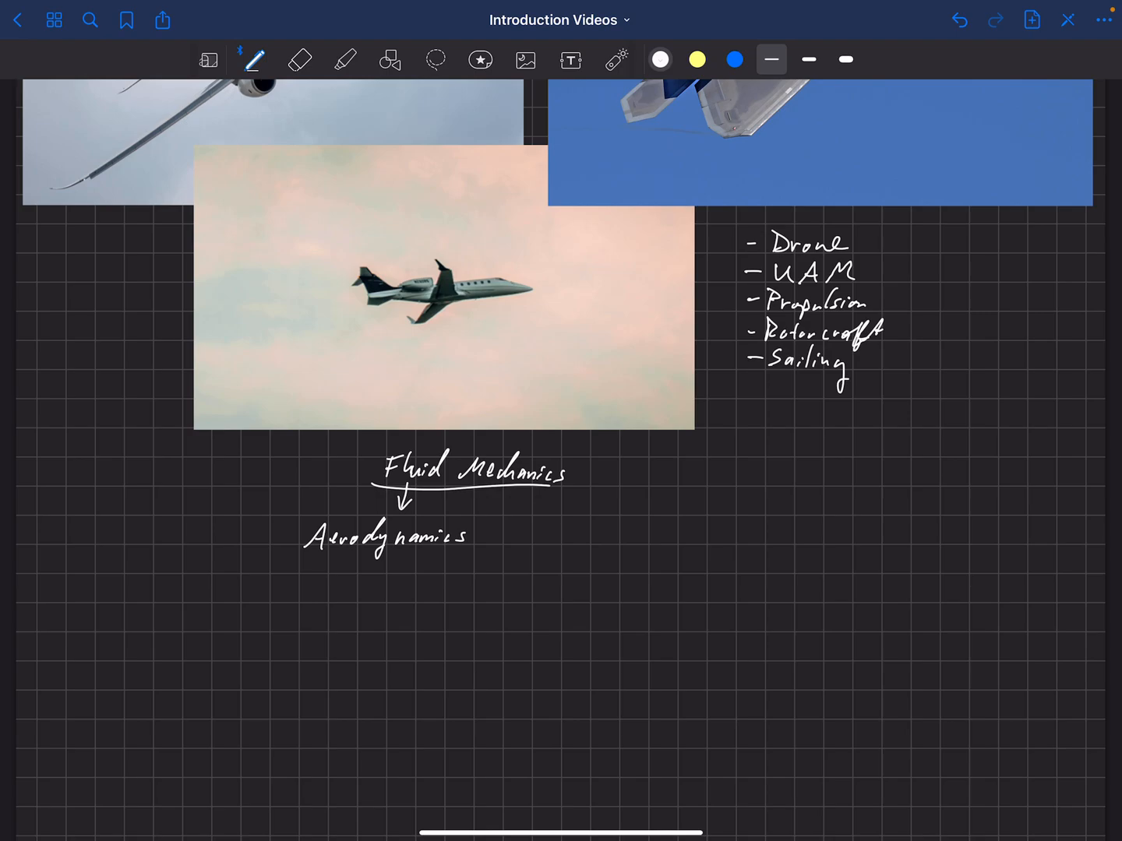
Step: Draw squiggles under Aerodynamics, two flow lines across the jet, and begin the 'Govern' bullet
{"action": "left_click_drag", "start_coordinate": [315, 553], "coordinate": [343, 568]}
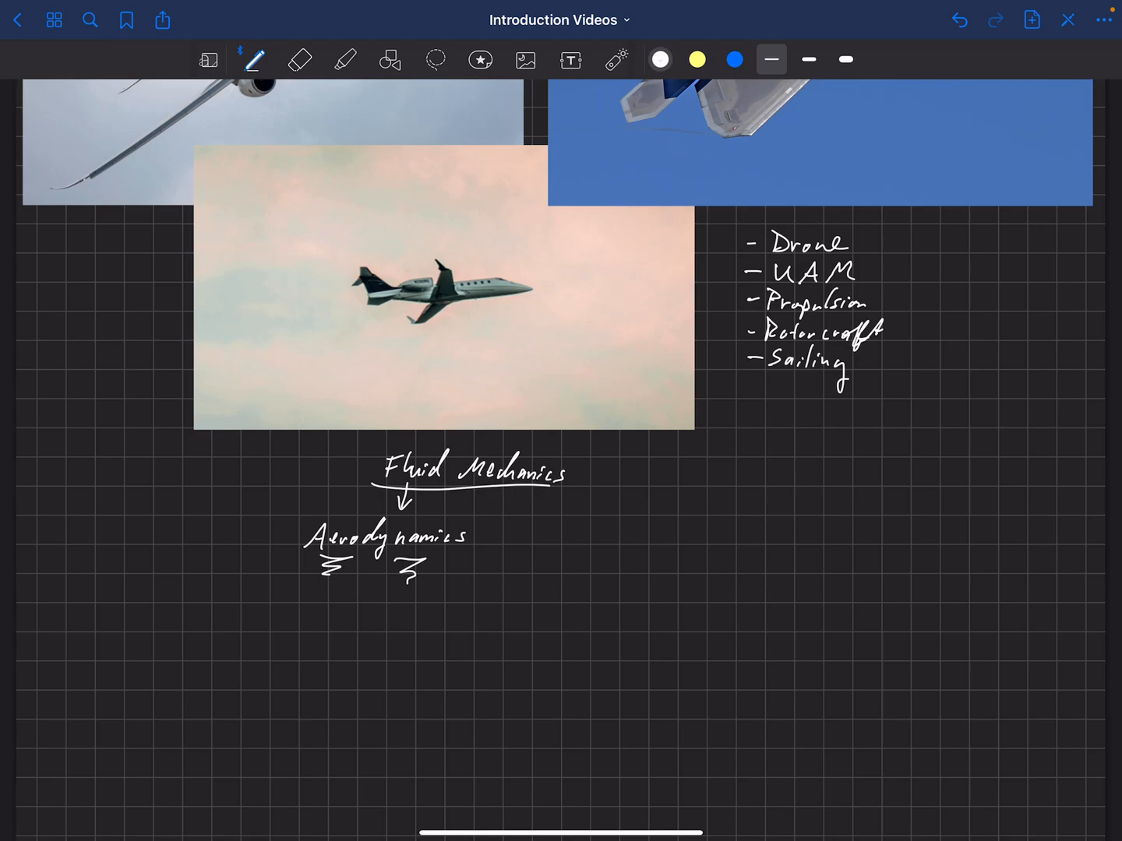
{"action": "left_click_drag", "start_coordinate": [452, 284], "coordinate": [633, 286]}
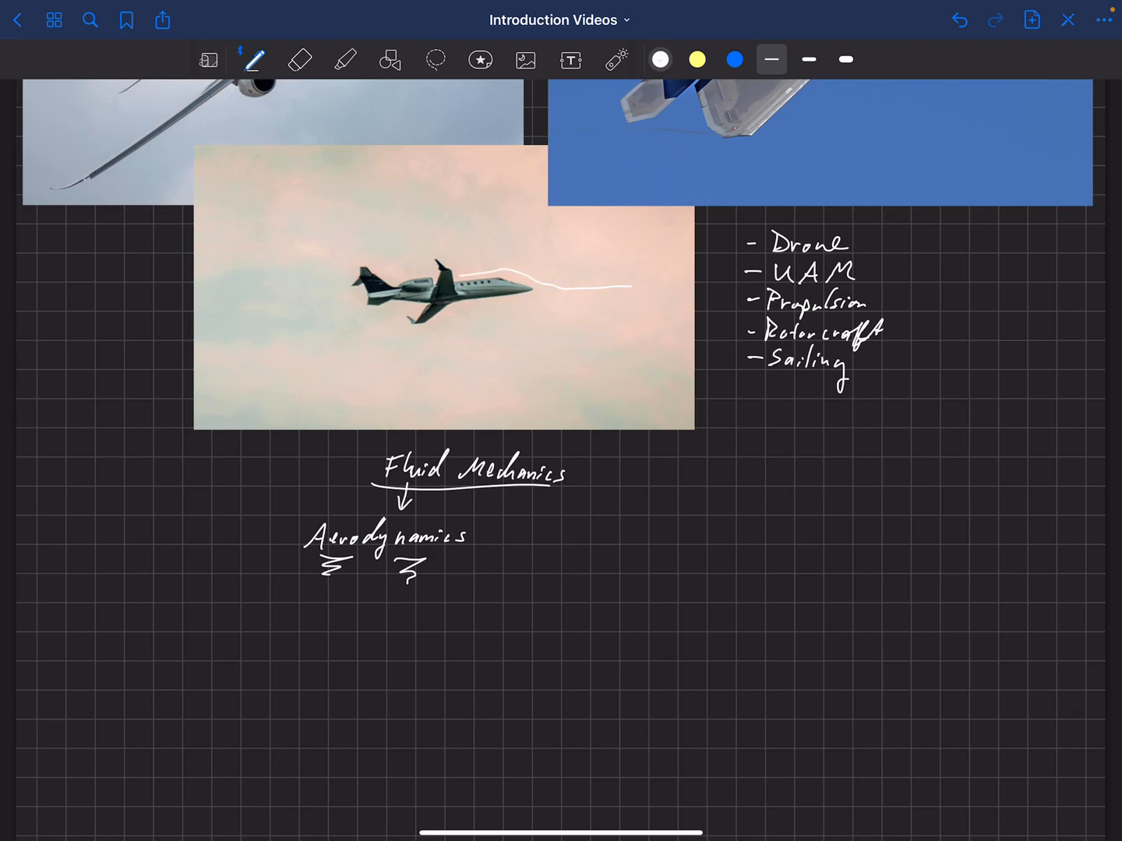
{"action": "left_click_drag", "start_coordinate": [424, 325], "coordinate": [573, 302]}
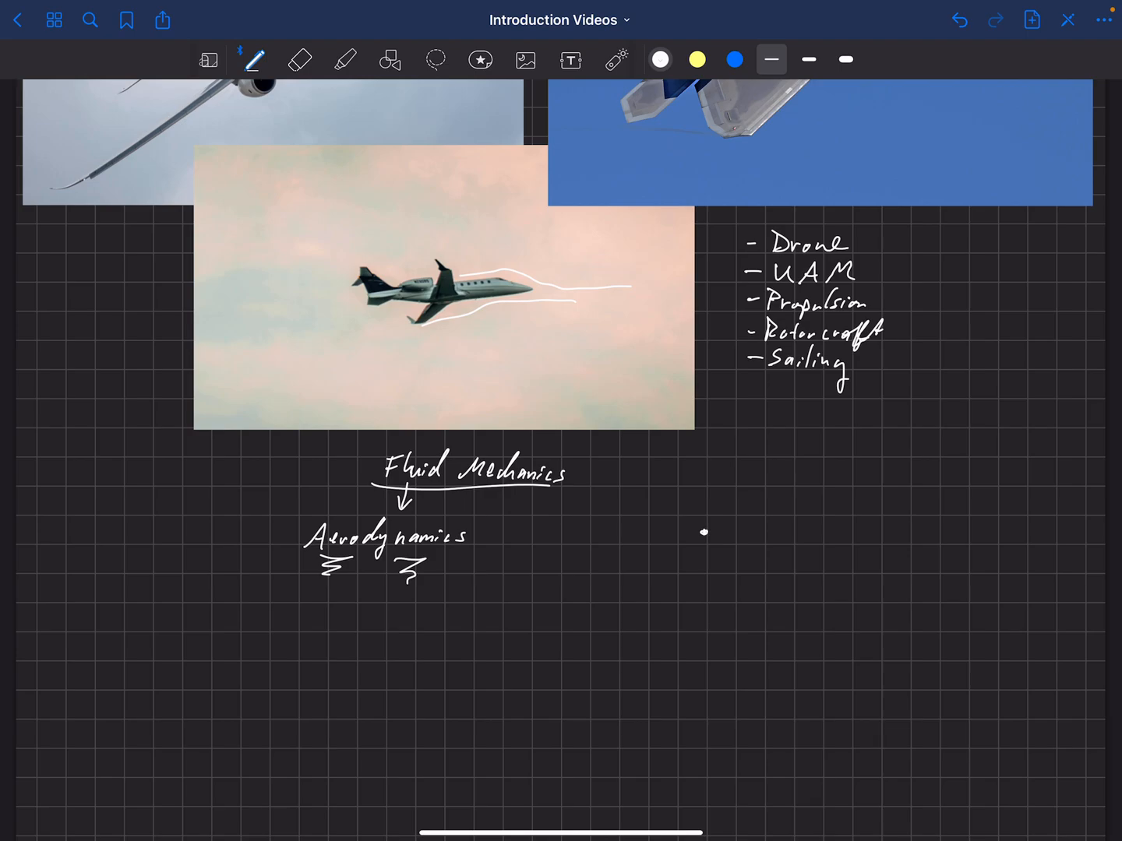
{"action": "type", "text": "Govern"}
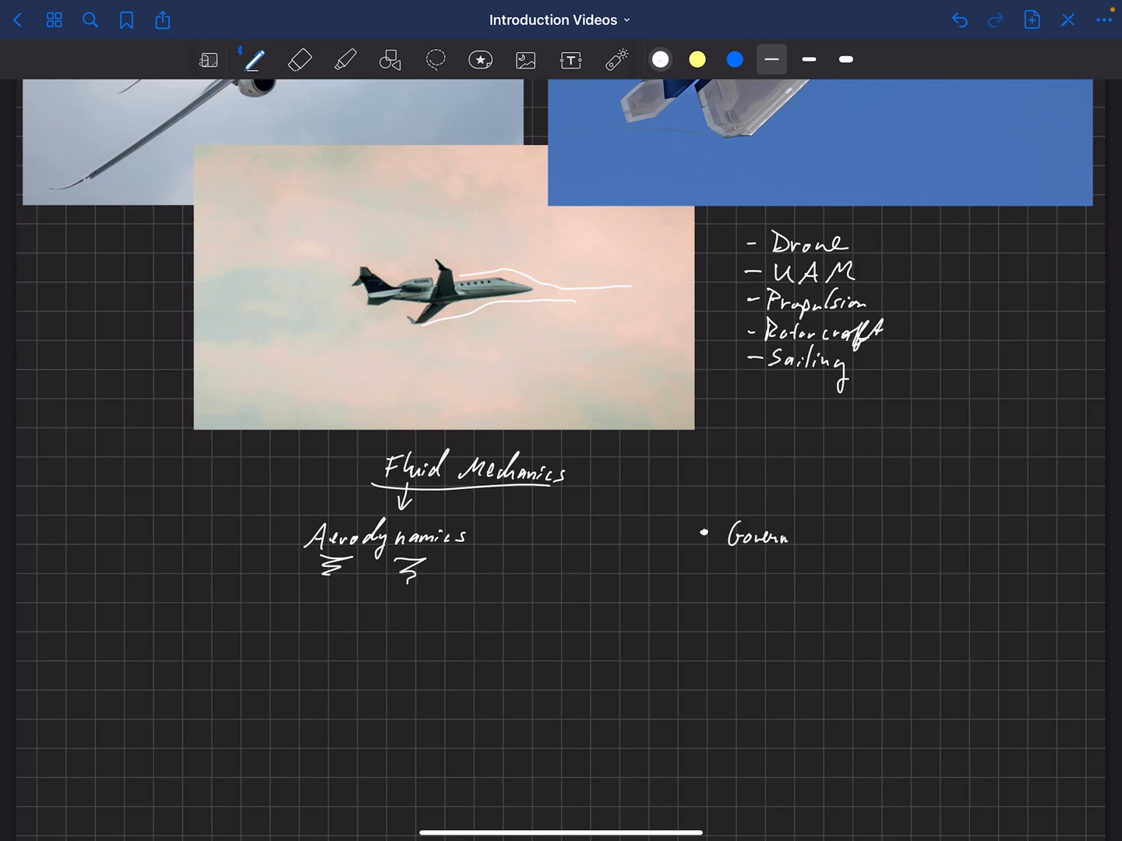
Step: Handwrite the bullets 'Governing Eqs.' and 'Potential Flow' in the topic list
{"action": "type", "text": "Governing E"}
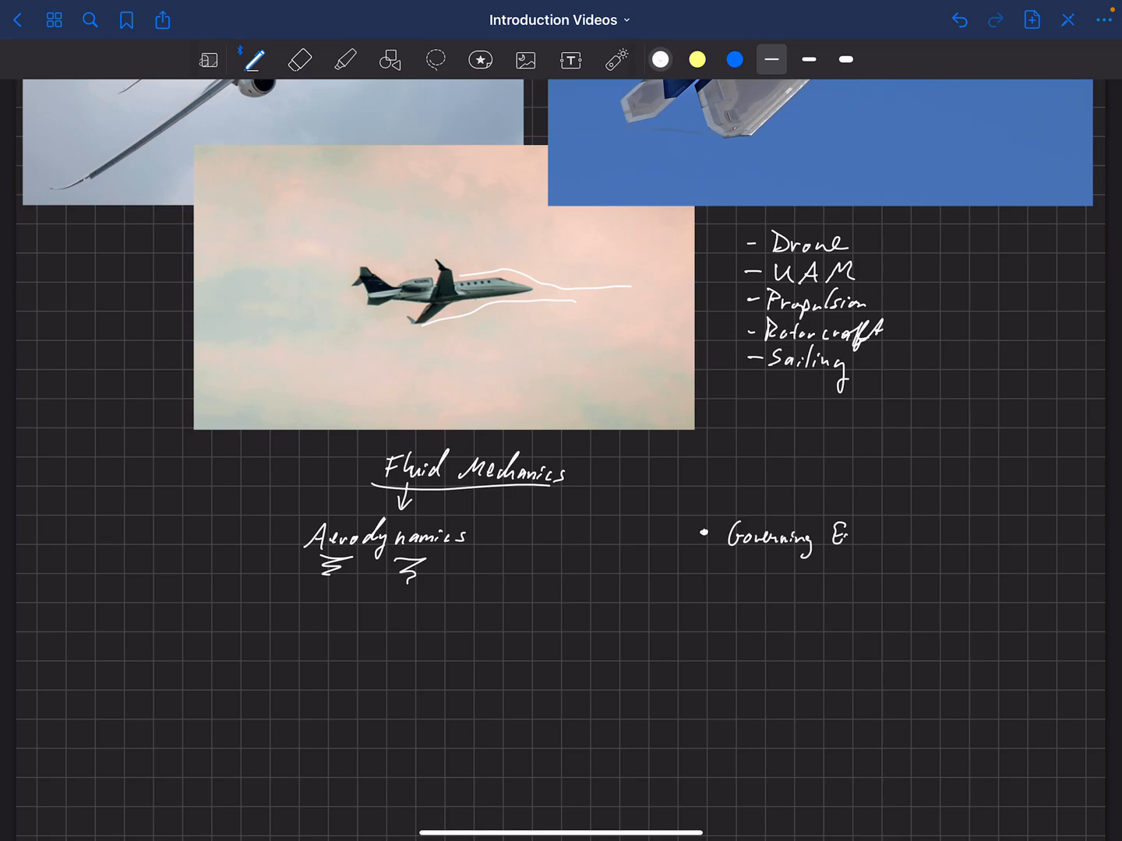
{"action": "type", "text": "Eqs."}
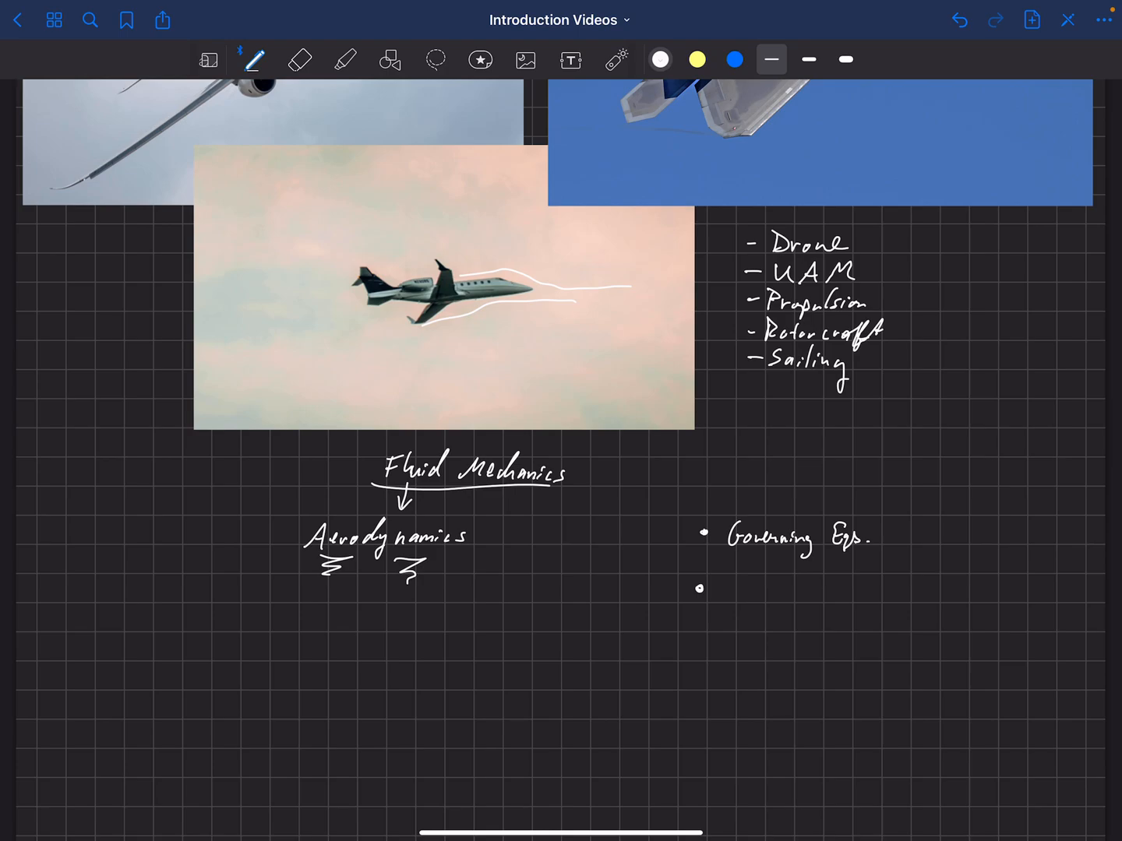
{"action": "left_click_drag", "start_coordinate": [724, 577], "coordinate": [725, 600]}
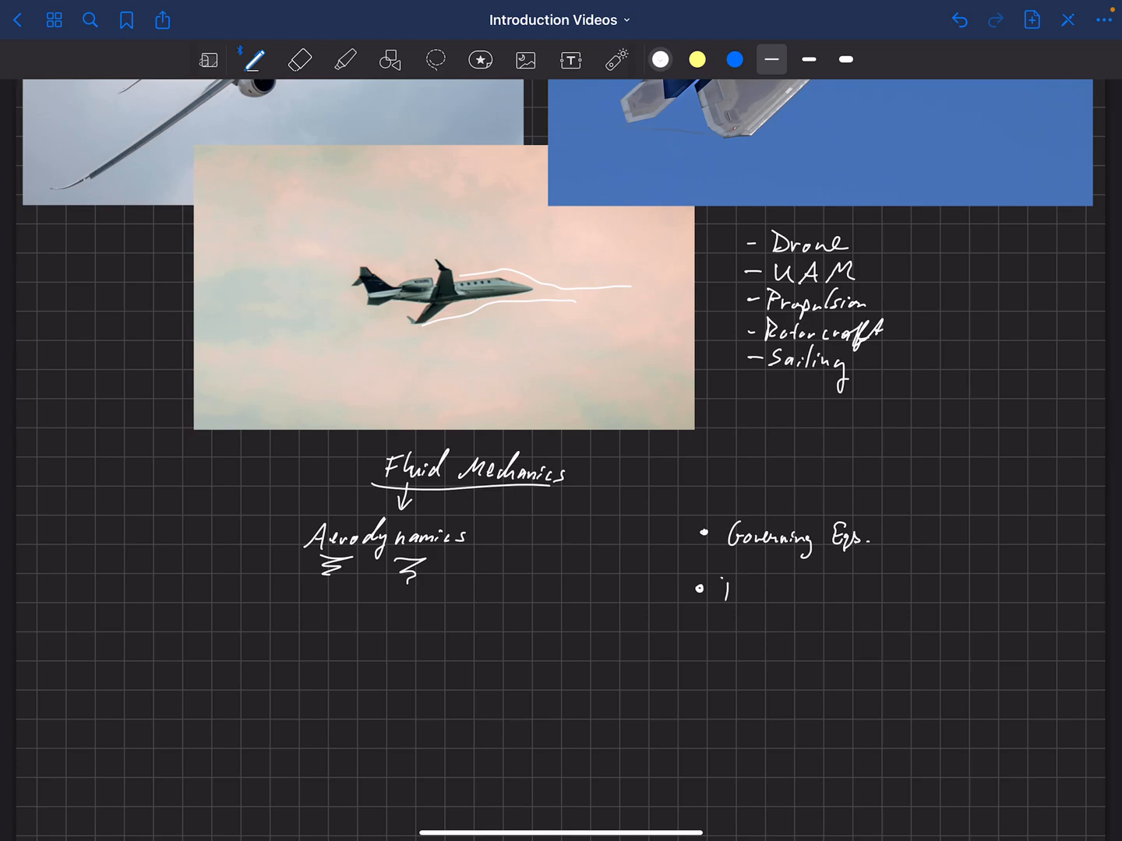
{"action": "type", "text": "Potential"}
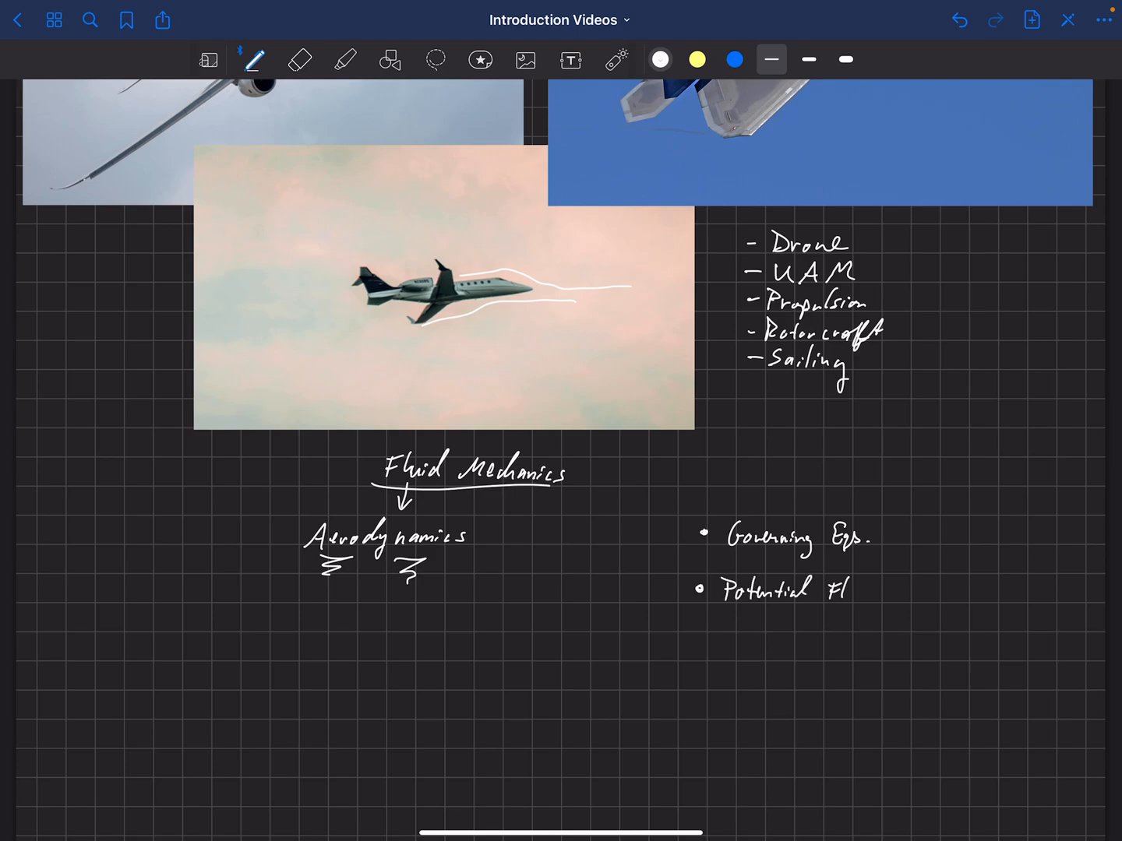
{"action": "type", "text": "Flow"}
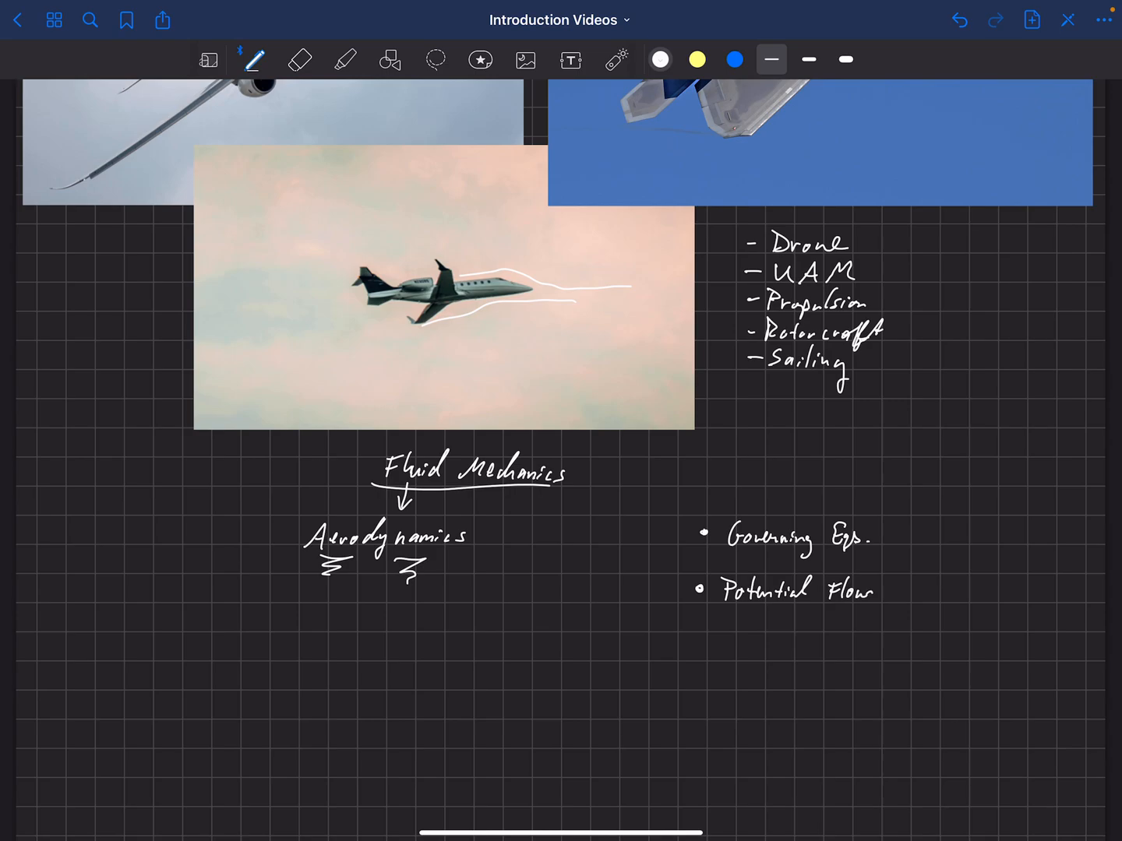
Step: Add the 'Boundary Layer' bullet, draw arrows at the first two topics, and mark a fourth bullet
{"action": "left_click", "coordinate": [698, 648]}
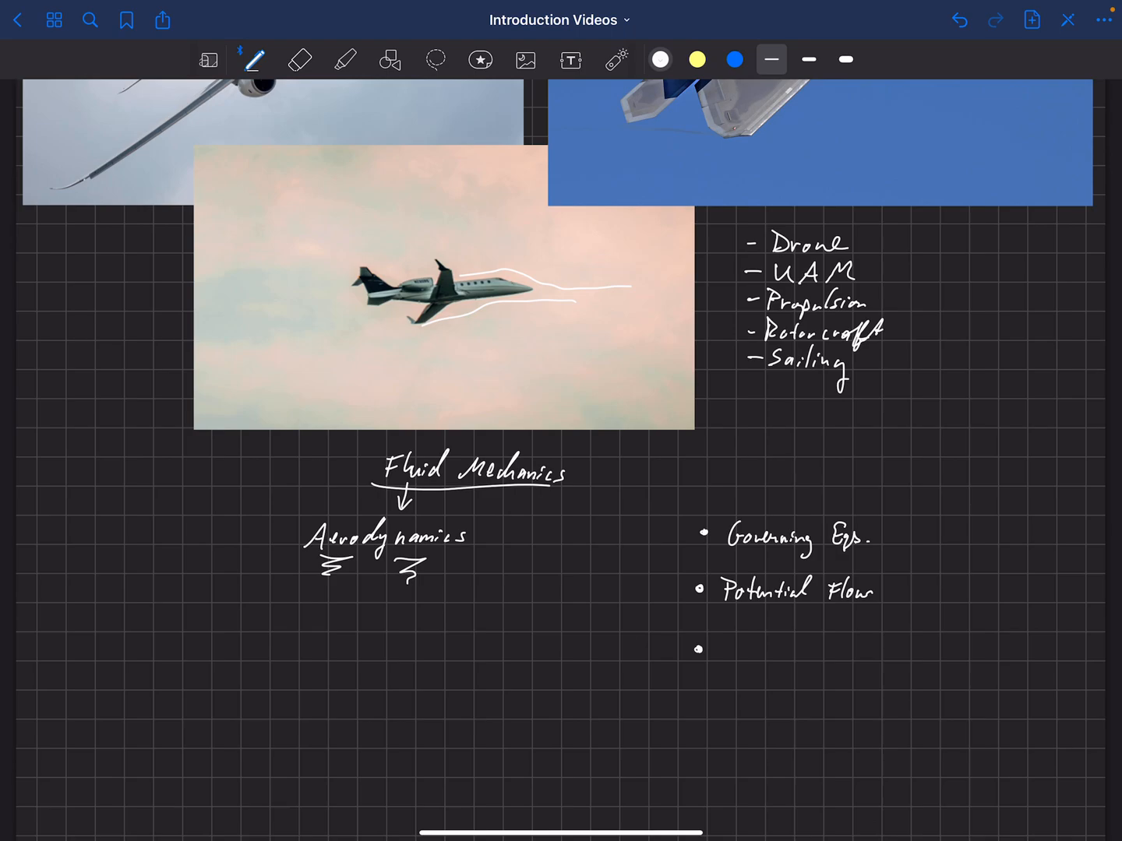
{"action": "type", "text": "Bou"}
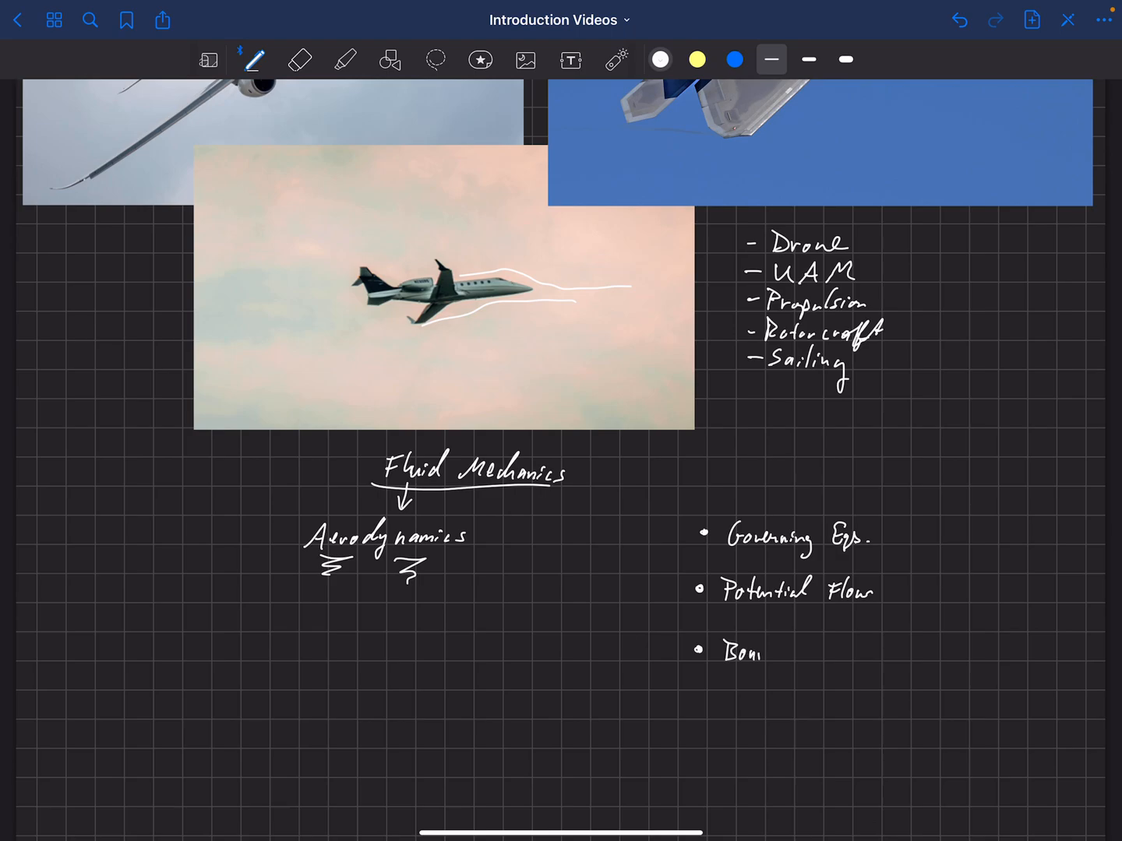
{"action": "type", "text": "Boundary"}
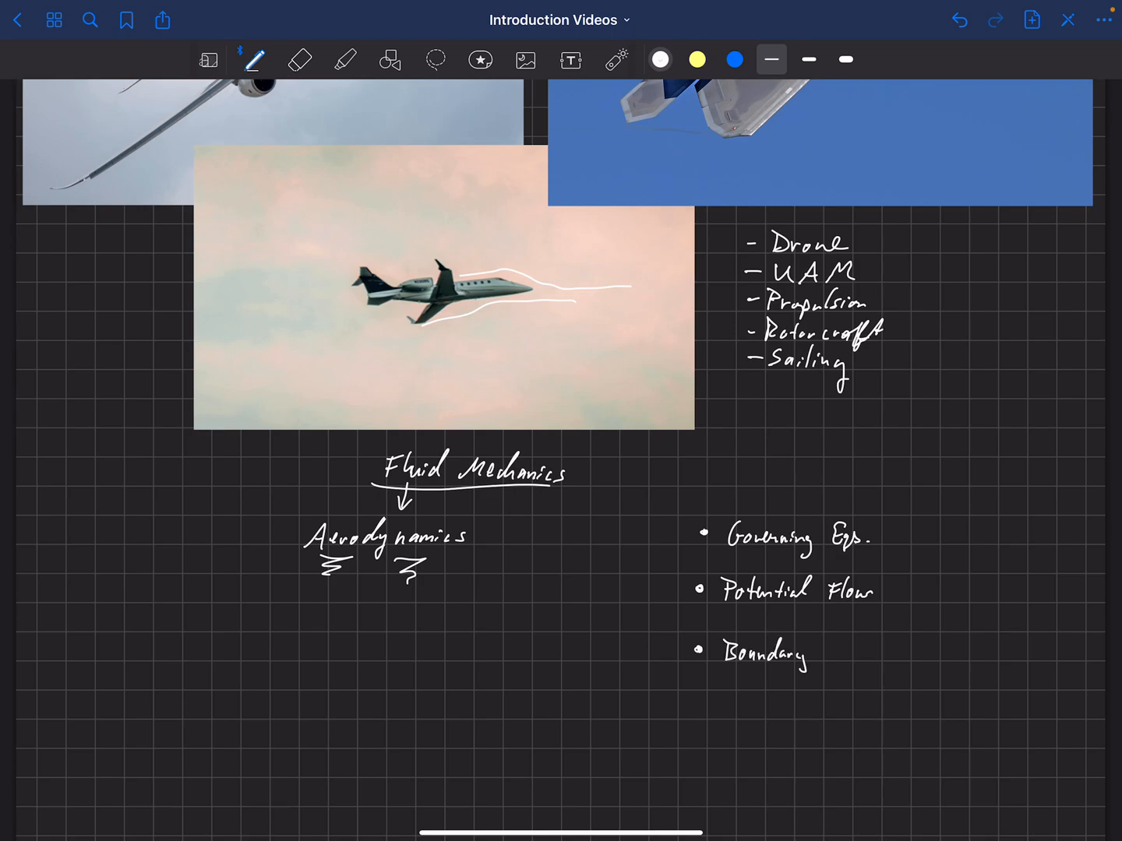
{"action": "type", "text": "Laye"}
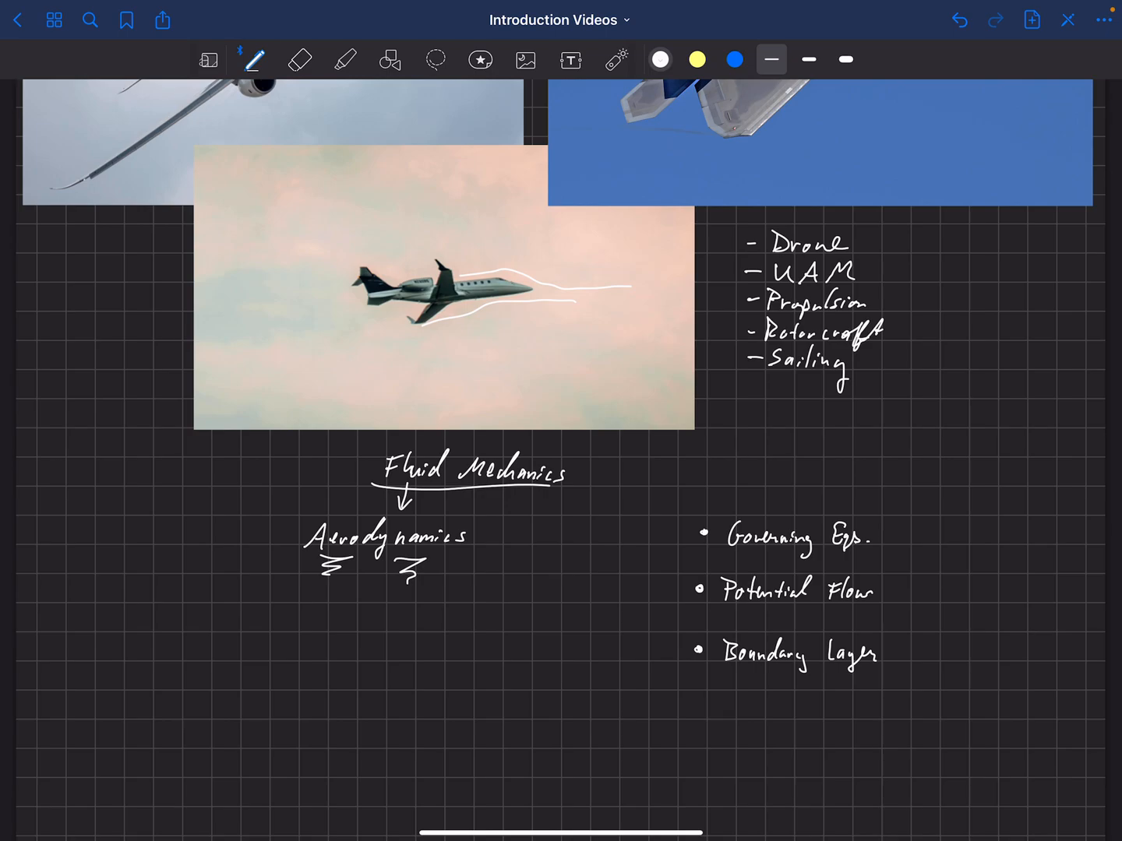
{"action": "left_click_drag", "start_coordinate": [938, 594], "coordinate": [896, 595]}
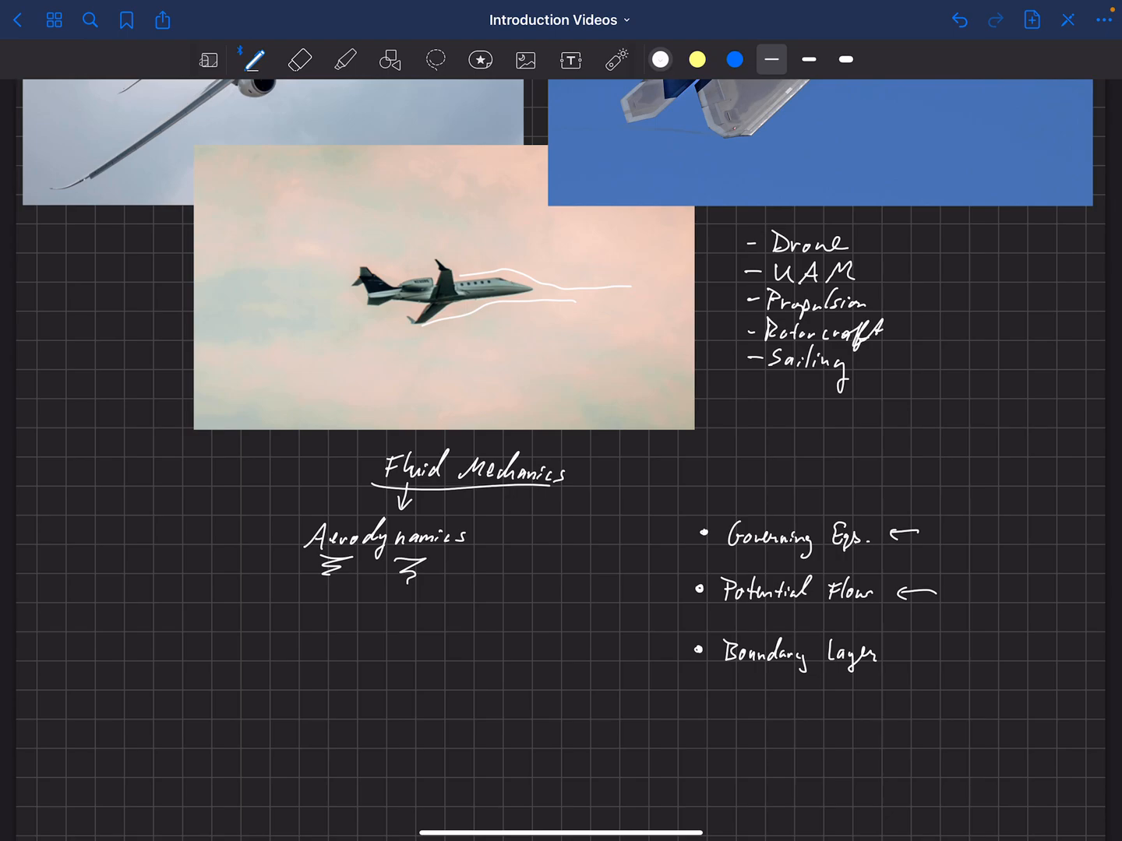
{"action": "left_click", "coordinate": [694, 706]}
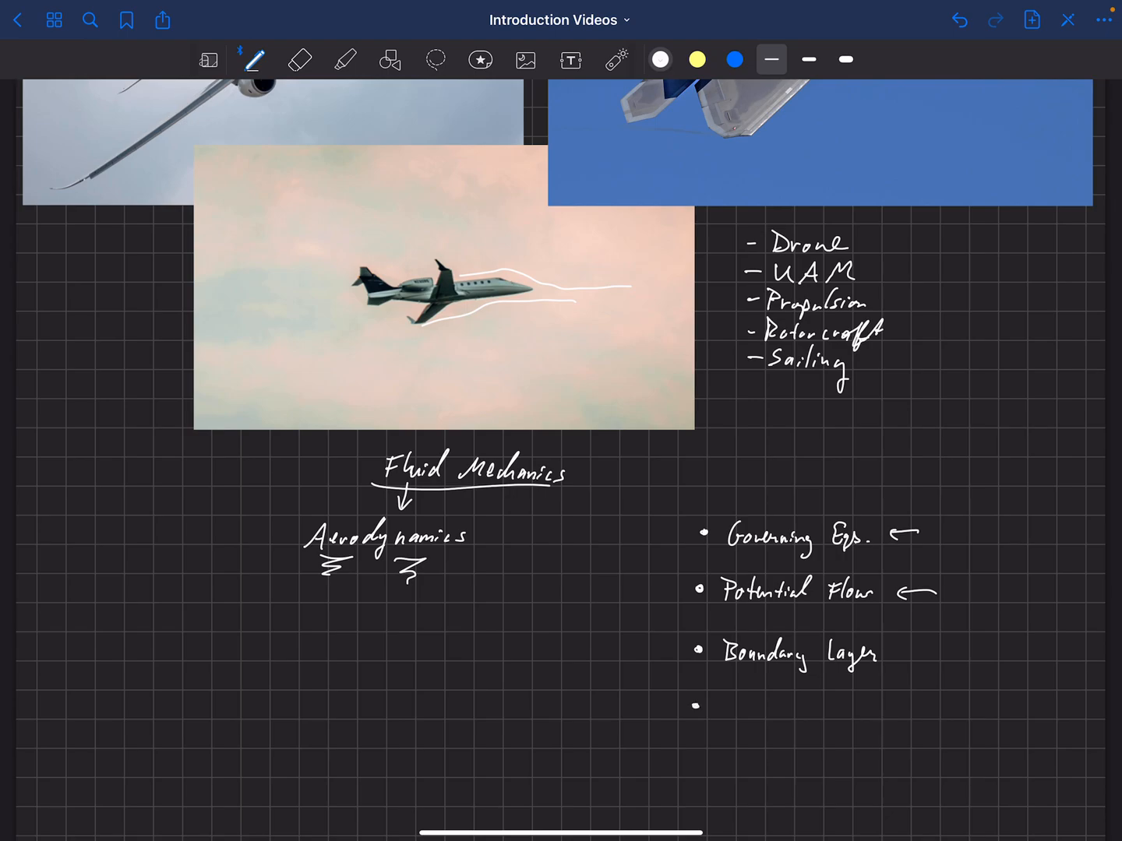
Step: Handwrite 'Coordinate Systems' and 'Forces + Moments' bullets with squiggle emphasis under the latter
{"action": "type", "text": "Coor."}
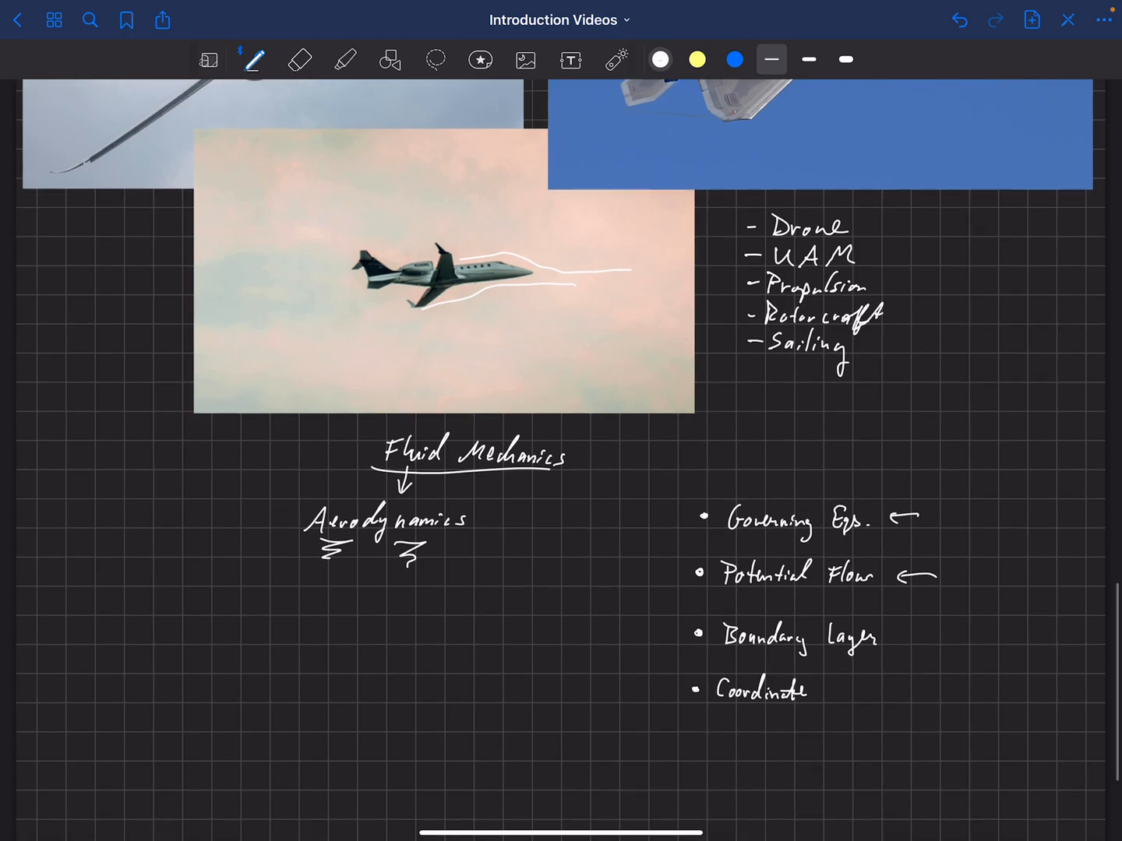
{"action": "type", "text": "Systems"}
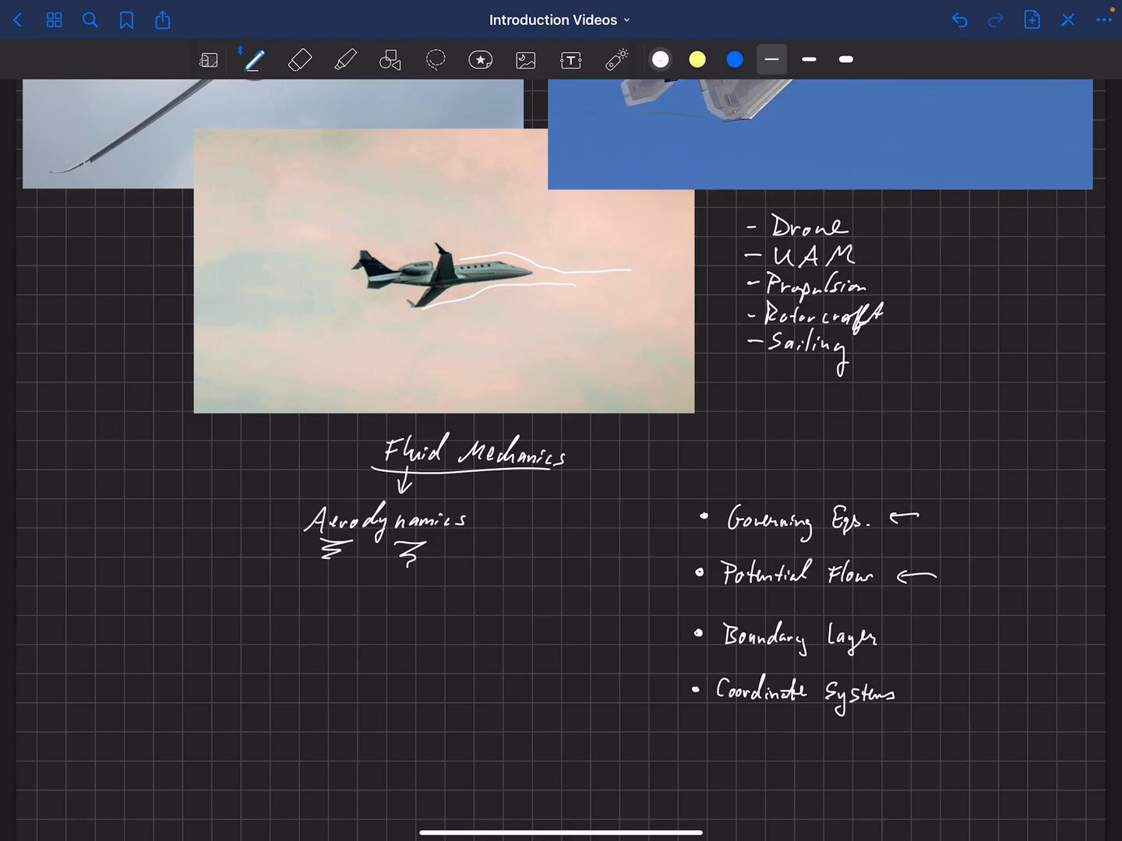
{"action": "left_click", "coordinate": [691, 751]}
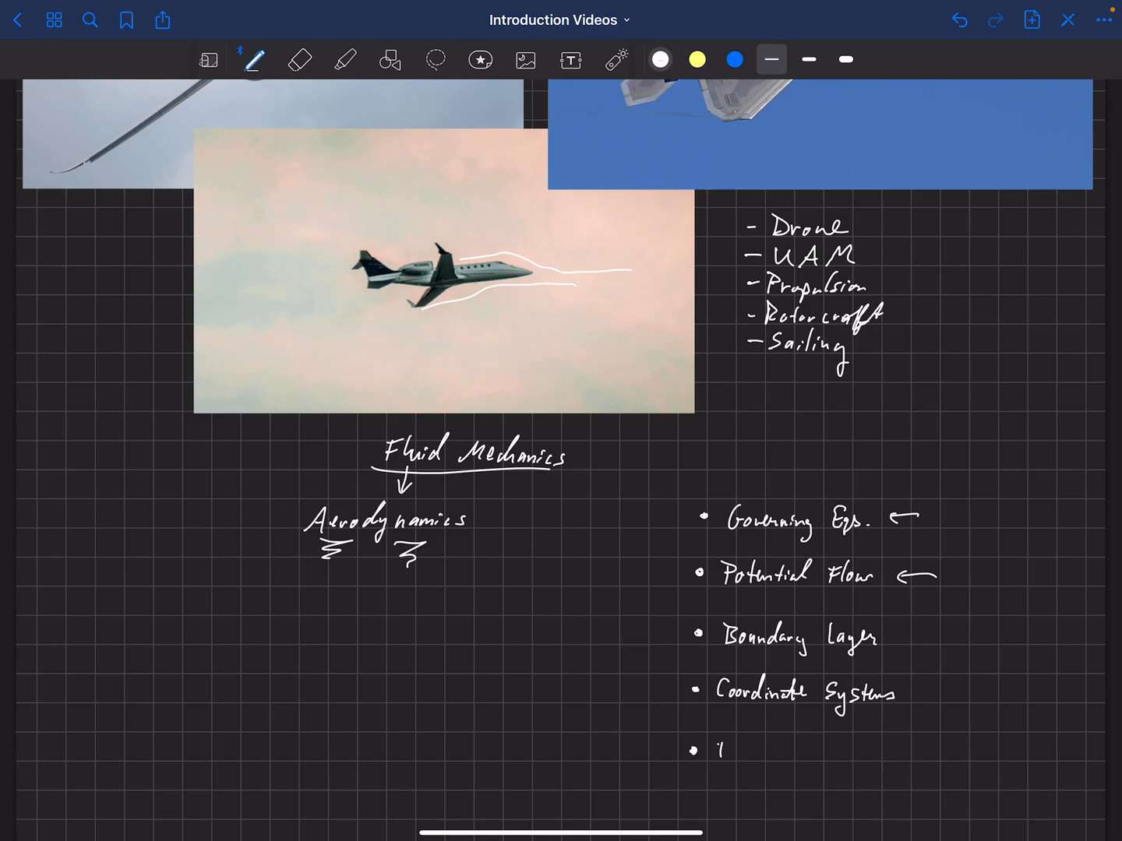
{"action": "type", "text": "Forces + Moments"}
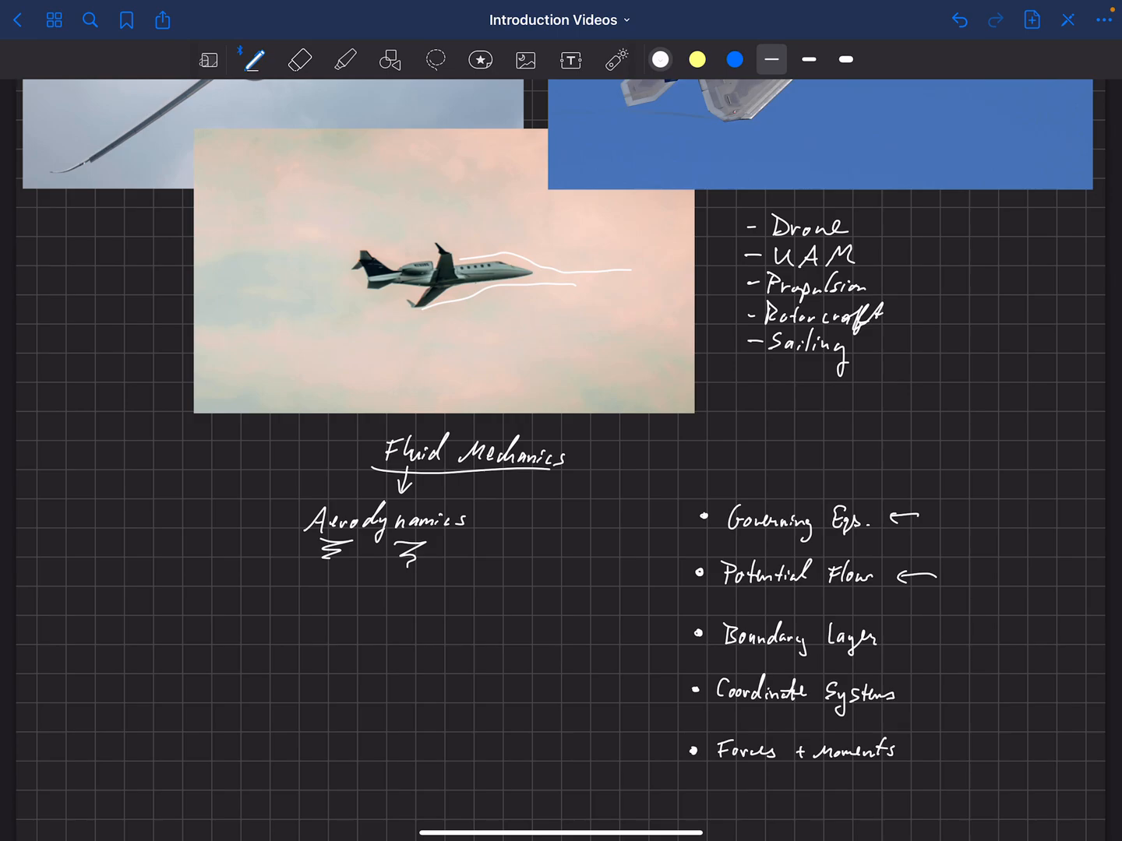
{"action": "left_click_drag", "start_coordinate": [730, 768], "coordinate": [761, 782]}
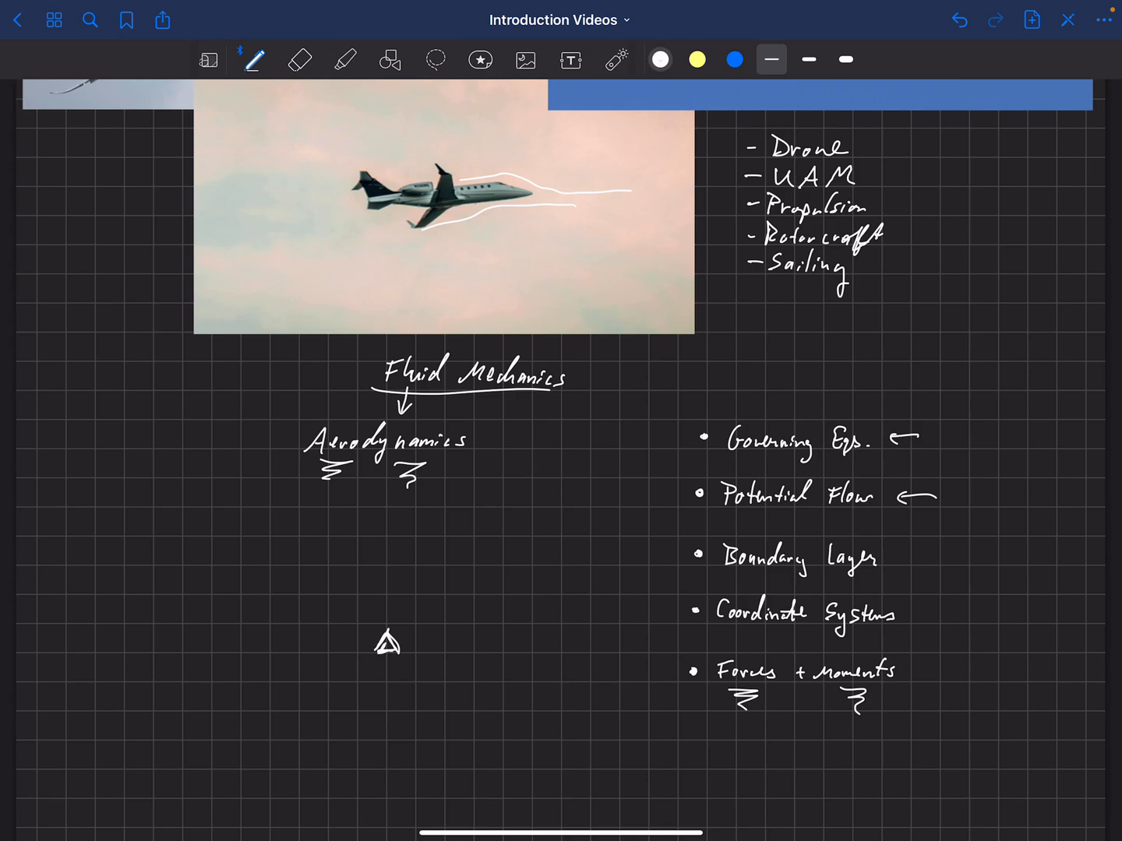
Step: Sketch the beam on the fulcrum with a curved moment arrow and an upward arrow on the jet
{"action": "left_click_drag", "start_coordinate": [265, 626], "coordinate": [440, 624]}
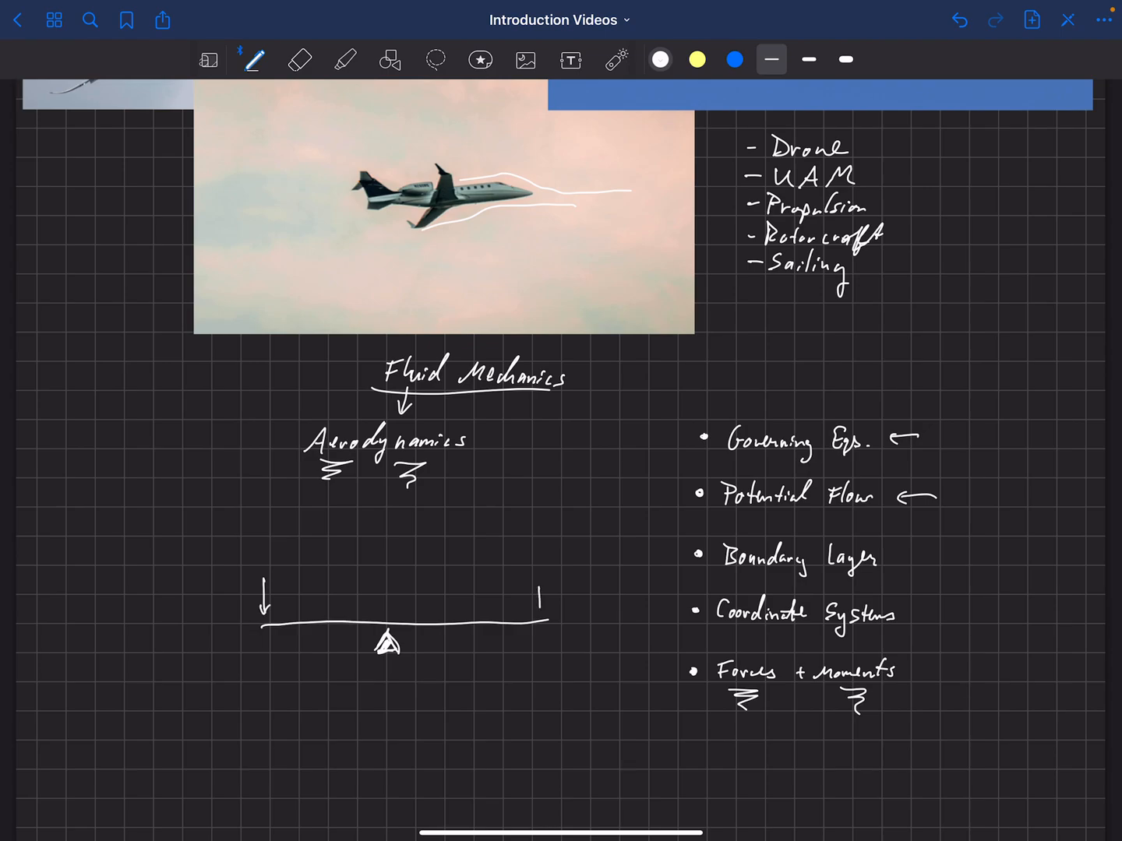
{"action": "left_click_drag", "start_coordinate": [537, 589], "coordinate": [538, 616]}
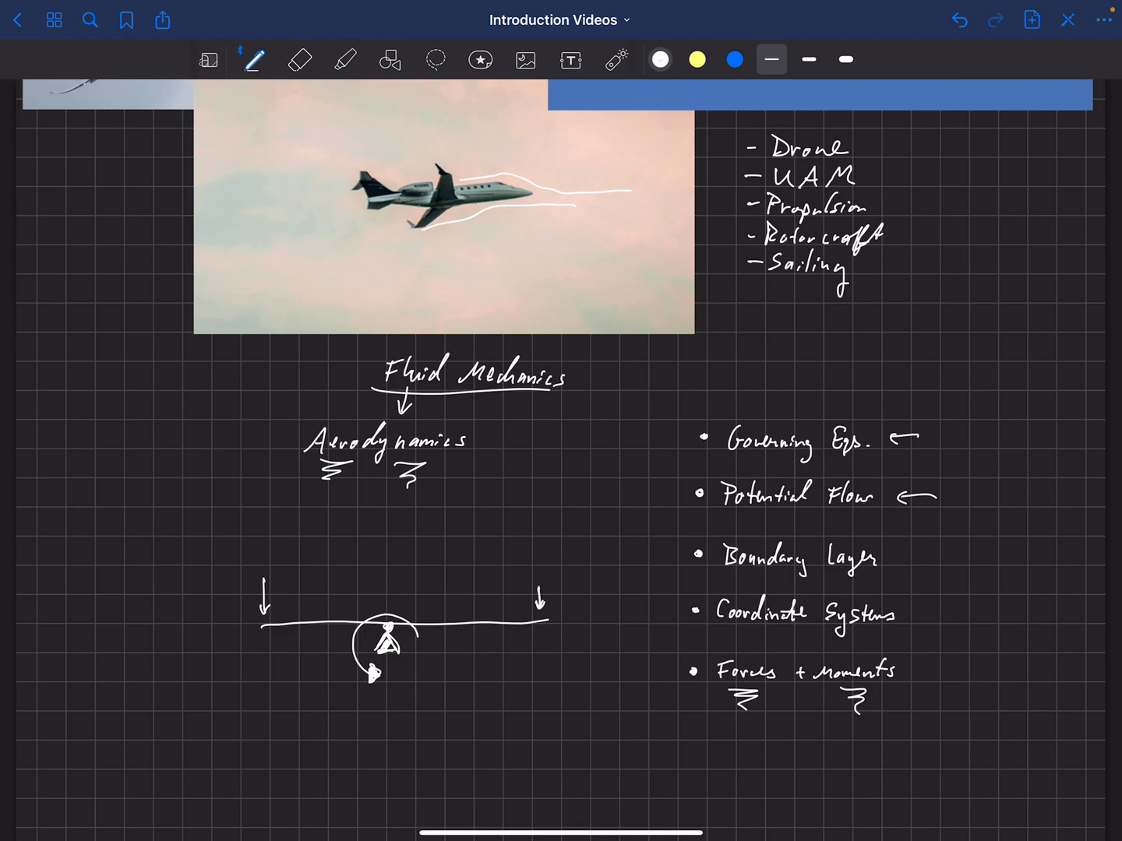
{"action": "left_click_drag", "start_coordinate": [451, 169], "coordinate": [451, 128]}
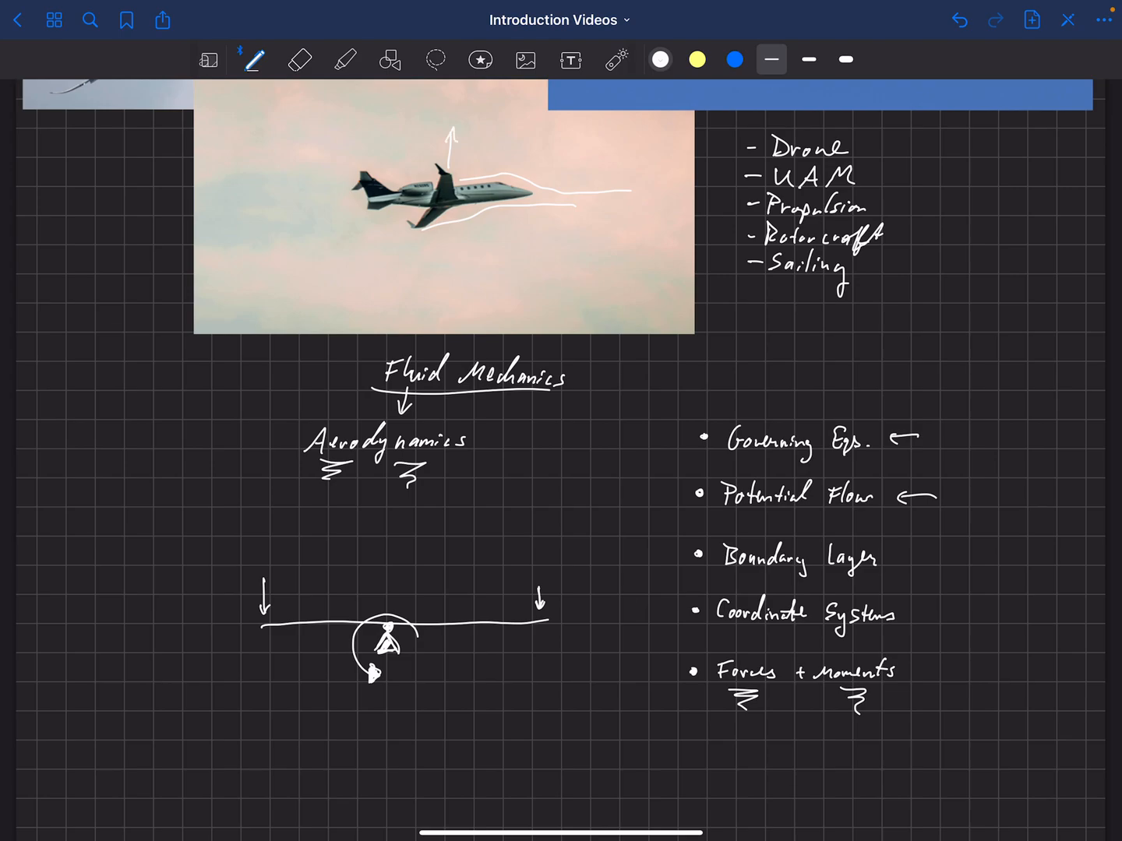